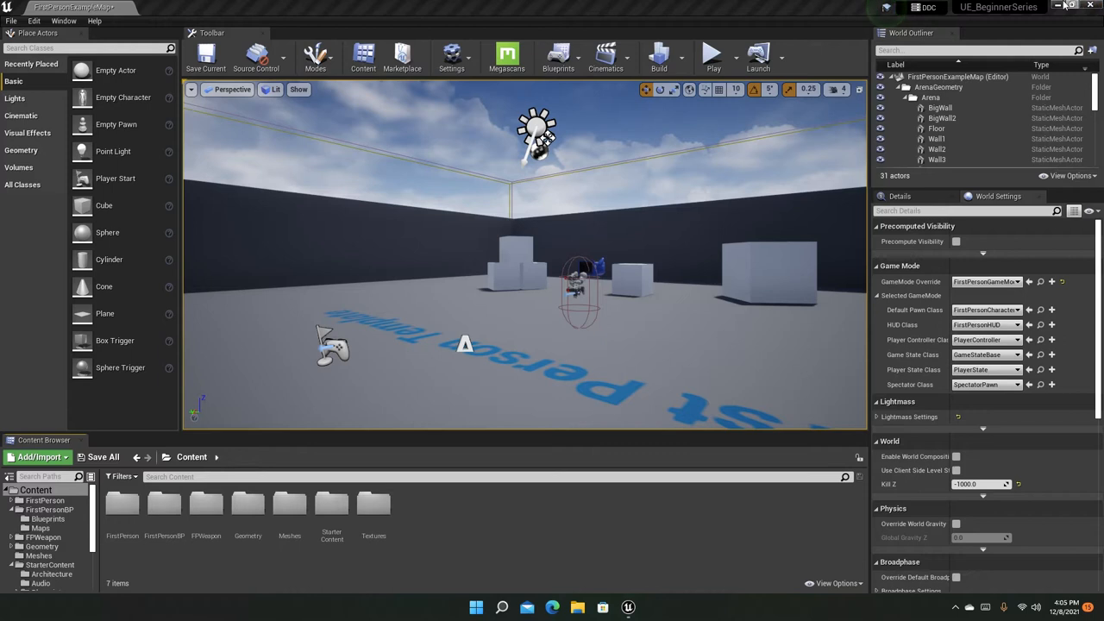
- Open the Meshes folder, cancel the first SM_Chair import, and open the Add/Import menu
click(1060, 6)
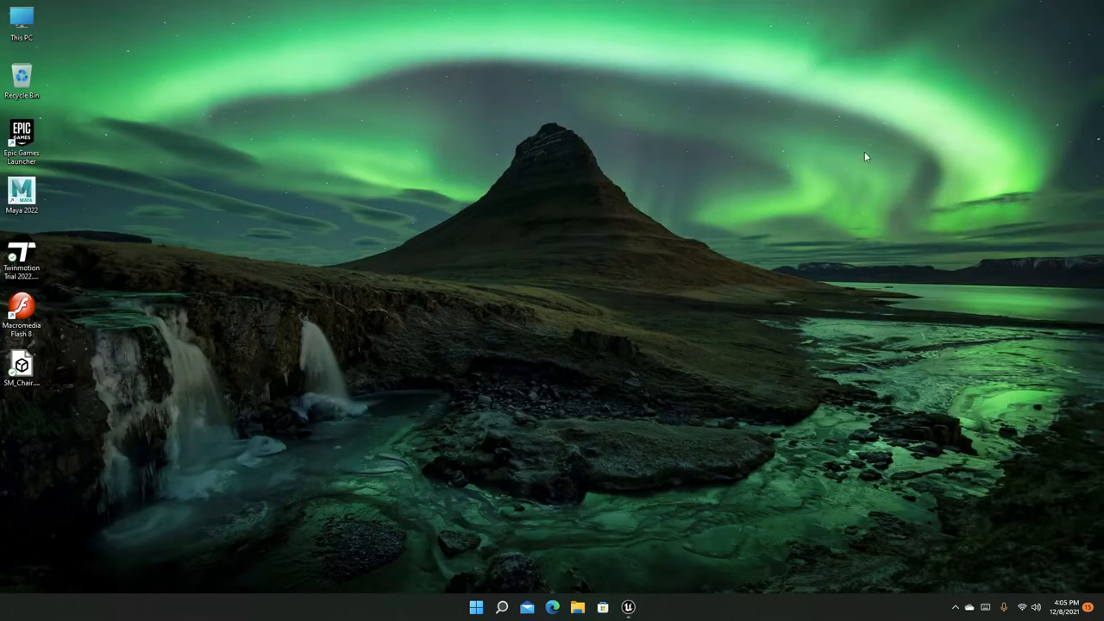
mouse_move(615, 371)
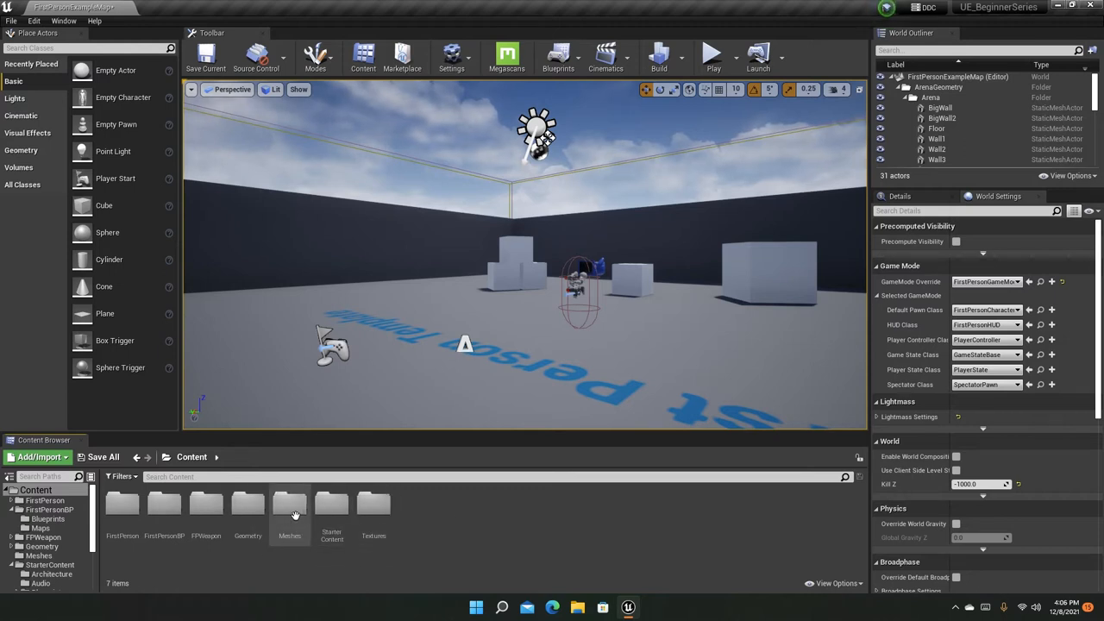
mouse_move(289, 509)
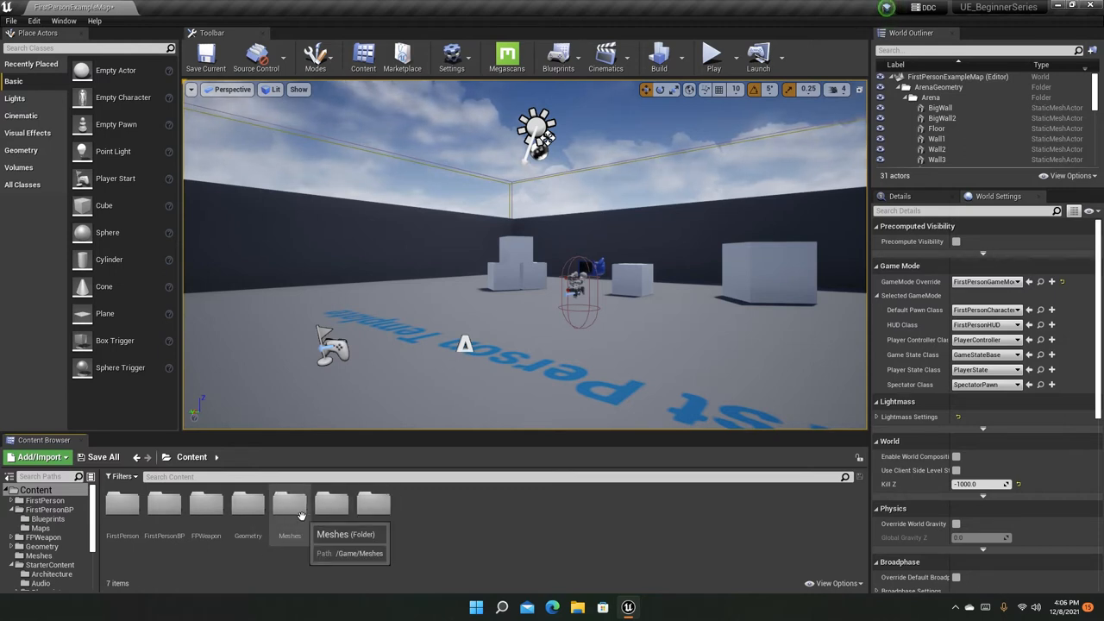
double_click(289, 505)
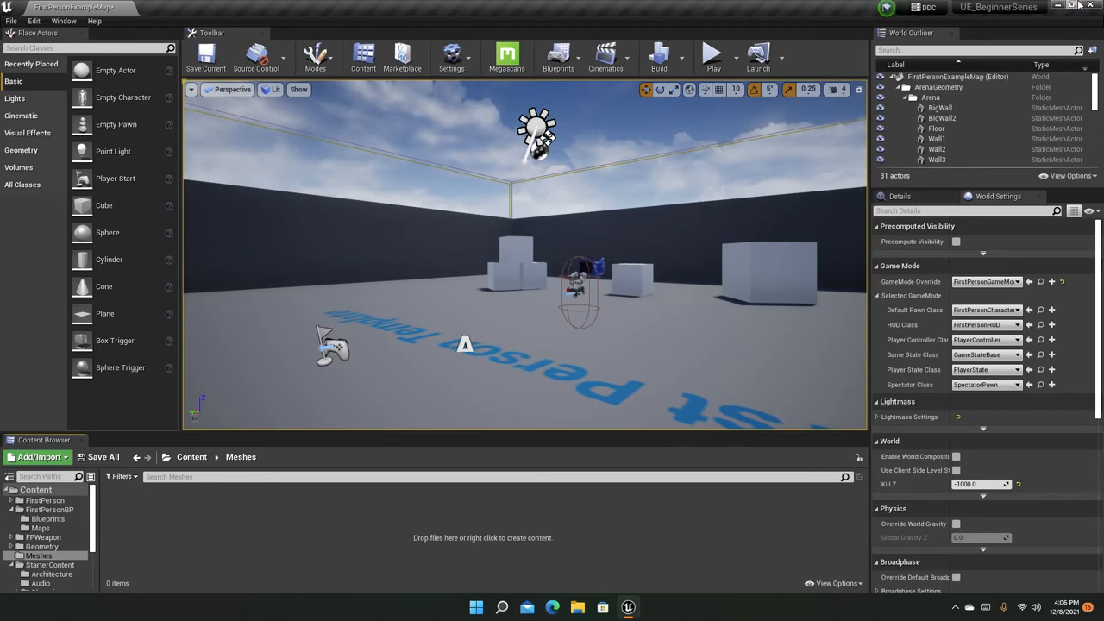
click(1076, 6)
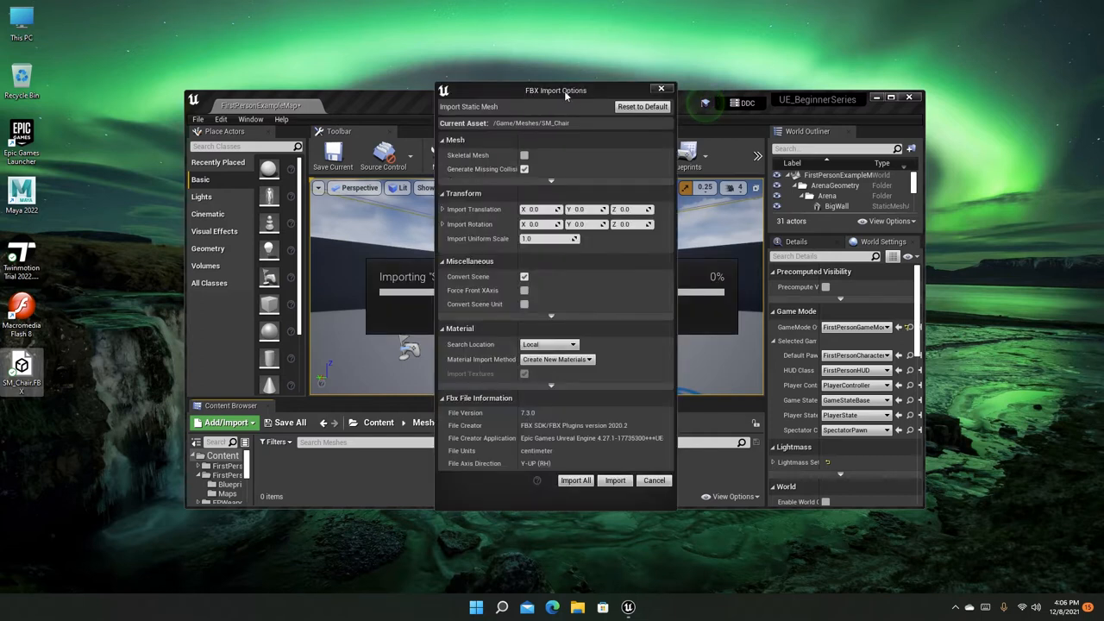
mouse_move(654, 480)
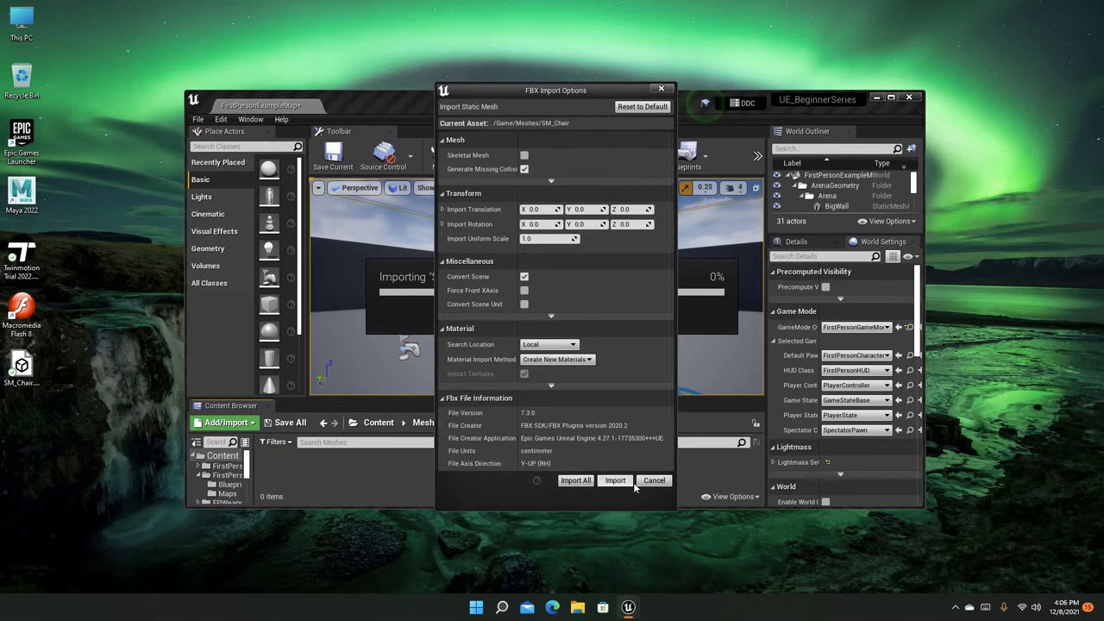
click(654, 481)
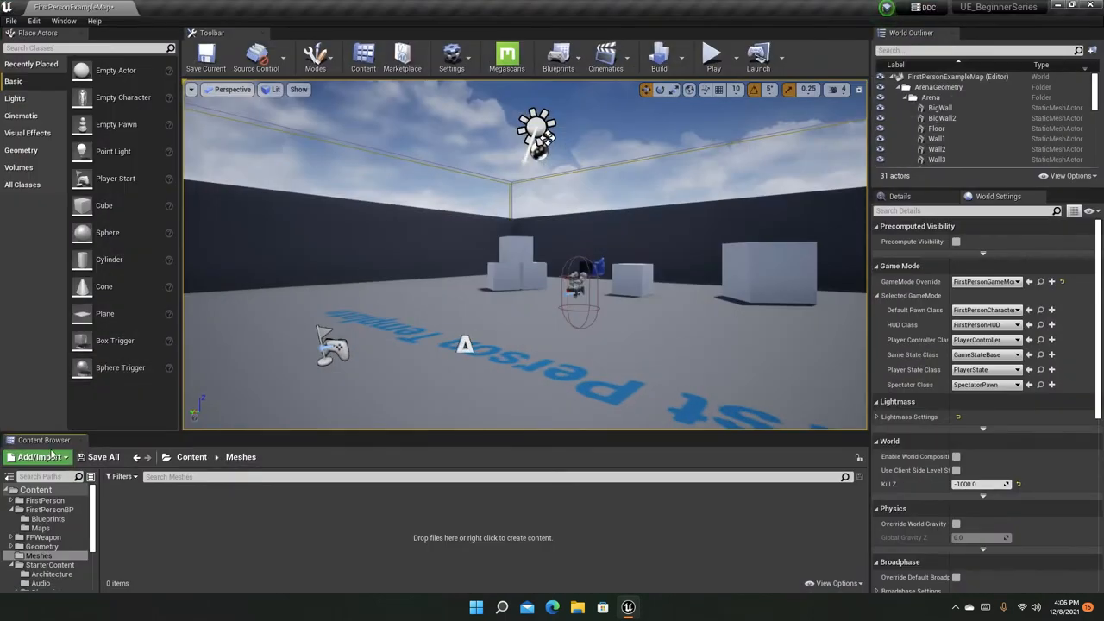
click(37, 457)
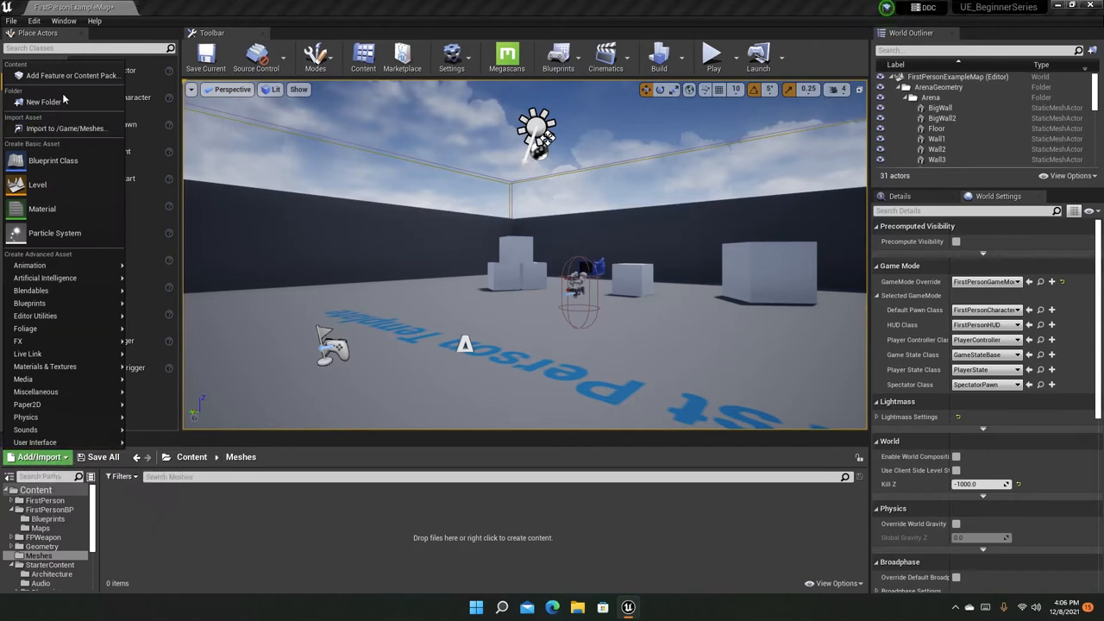
mouse_move(123, 153)
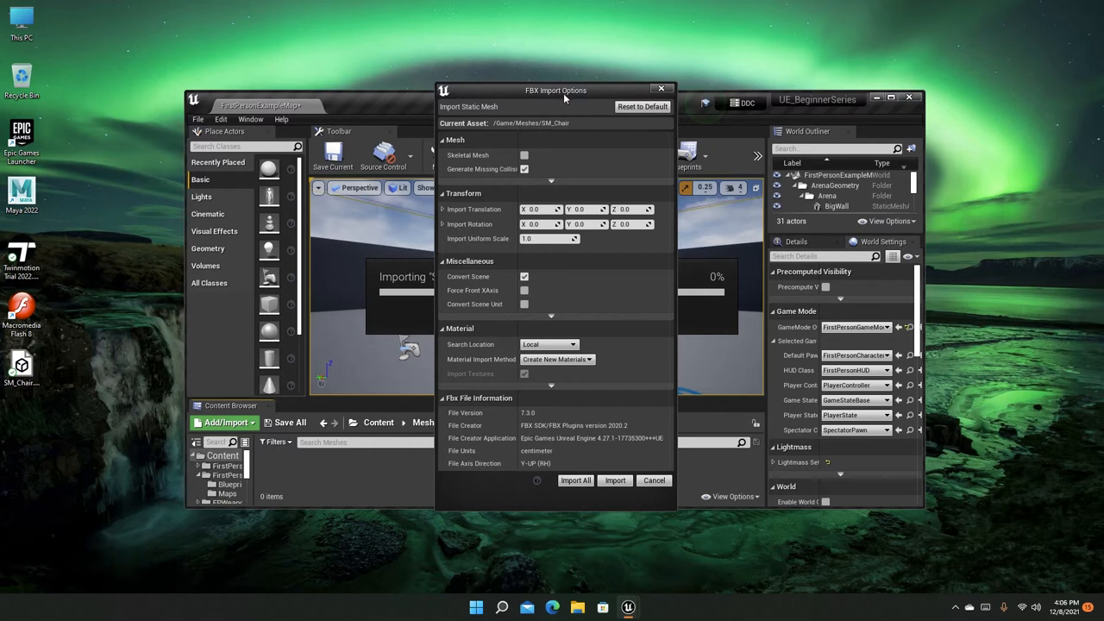
drag(556, 90, 654, 112)
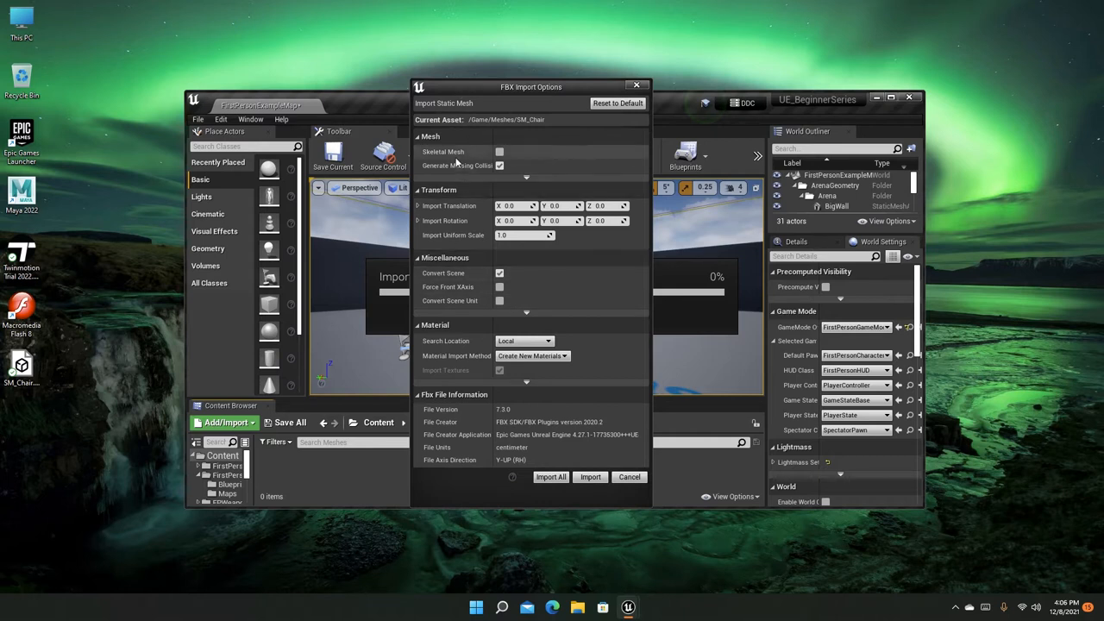
mouse_move(458, 155)
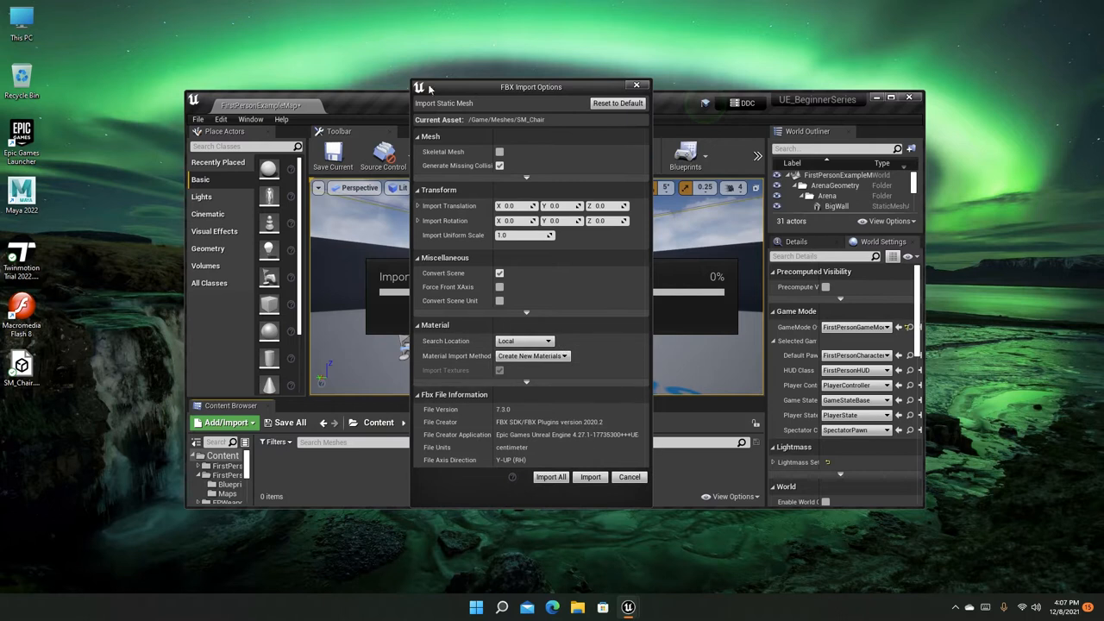
mouse_move(441, 154)
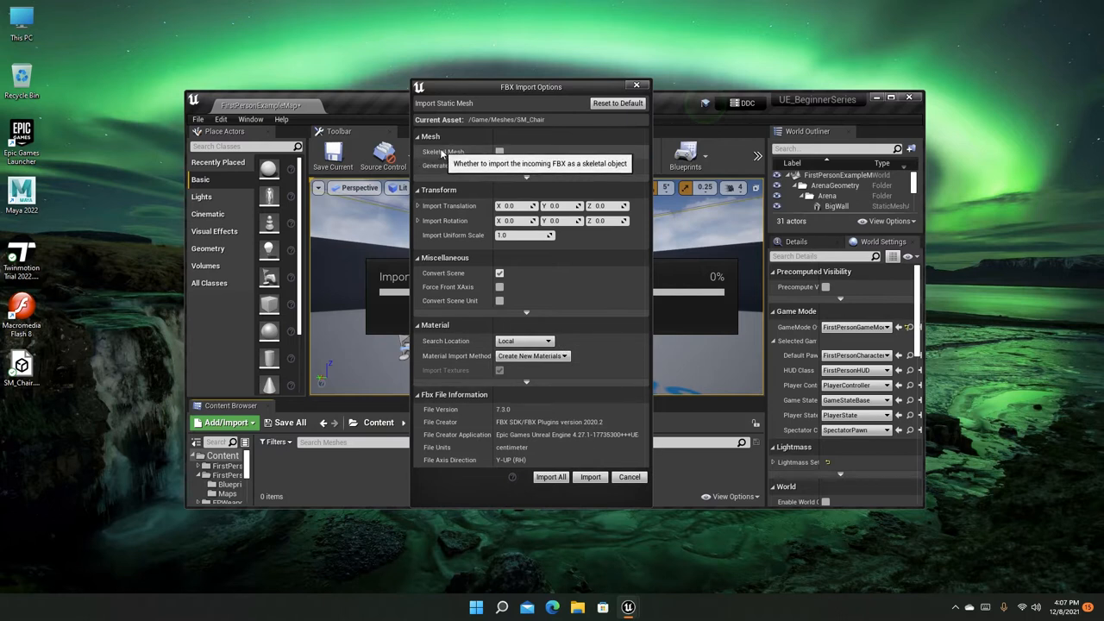
click(499, 151)
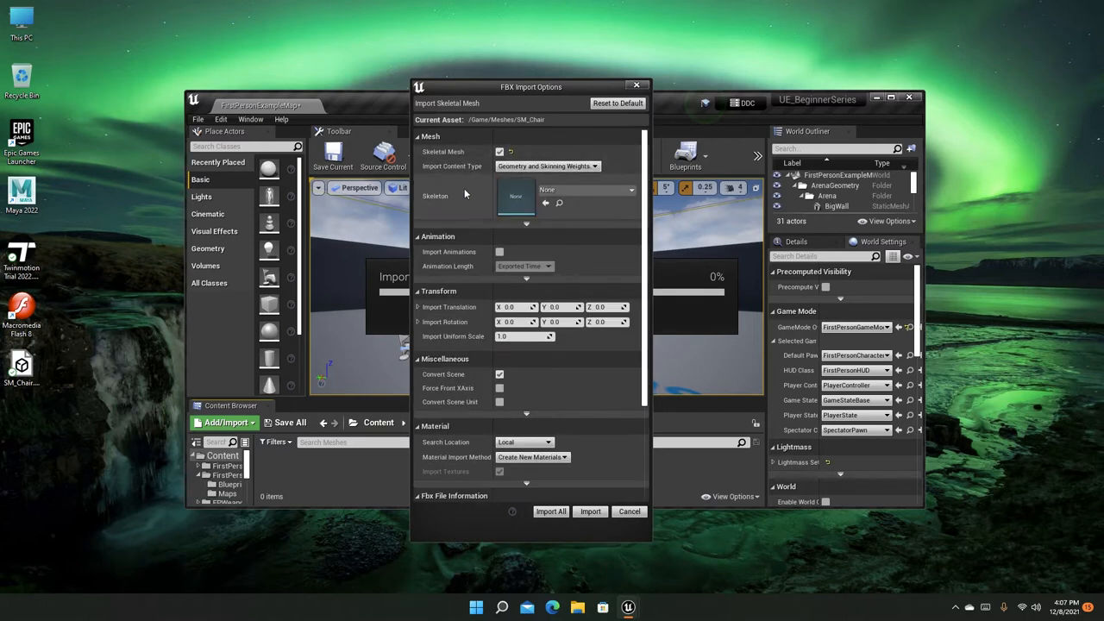
click(587, 189)
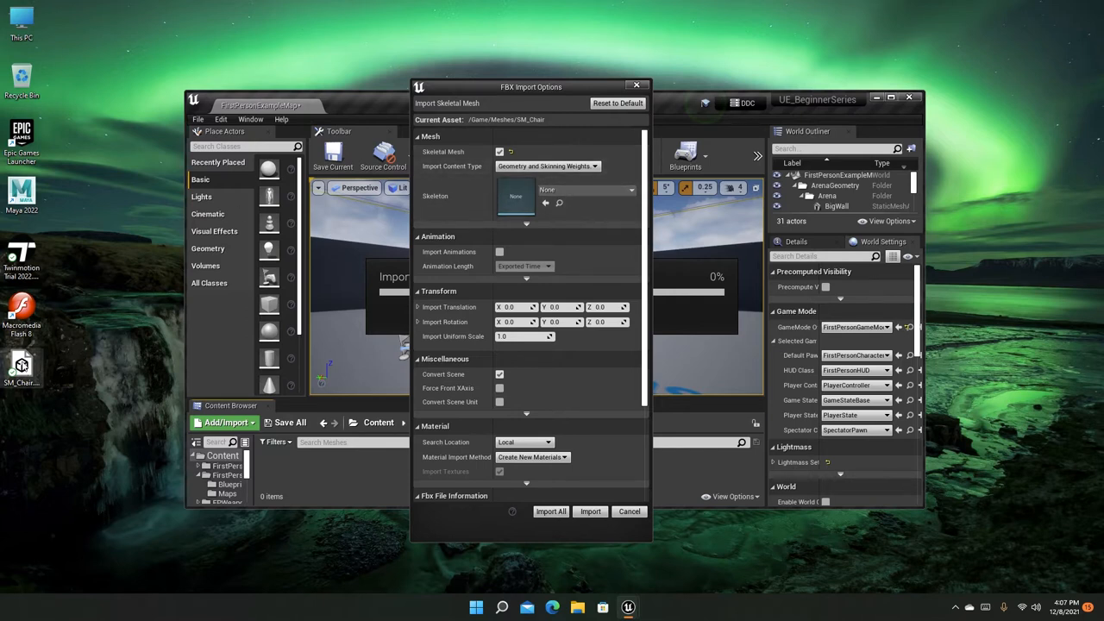
mouse_move(500, 152)
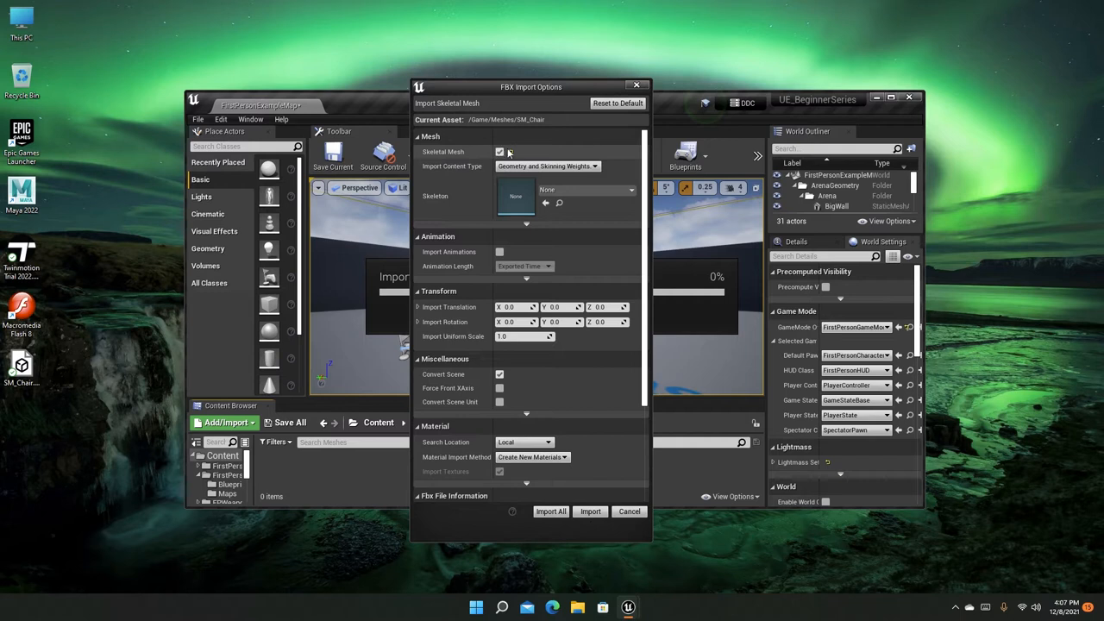
mouse_move(500, 151)
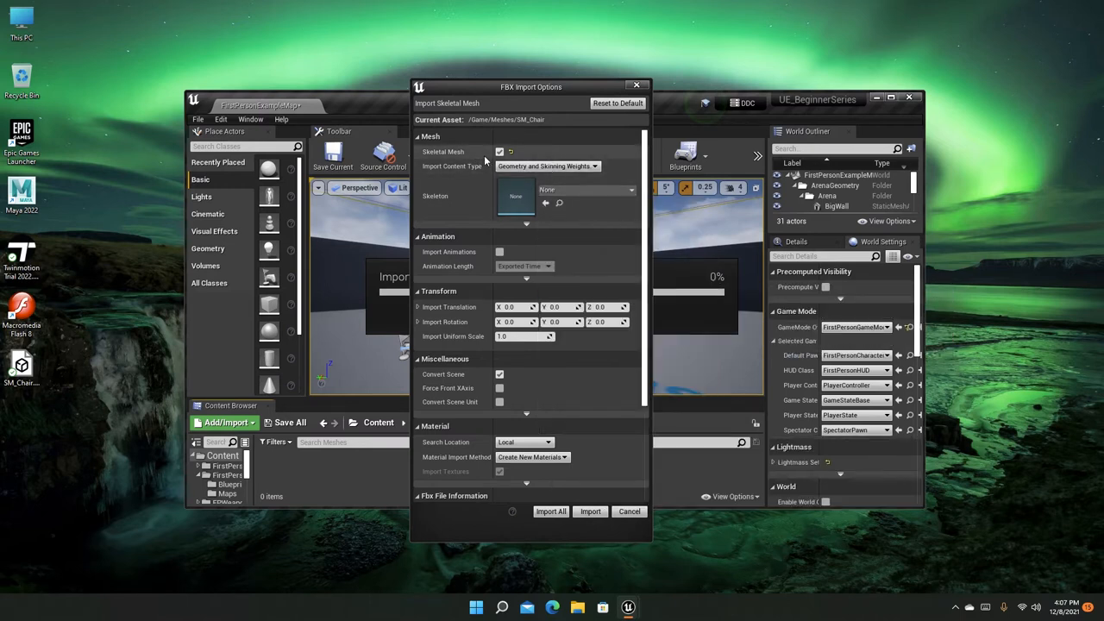
mouse_move(499, 152)
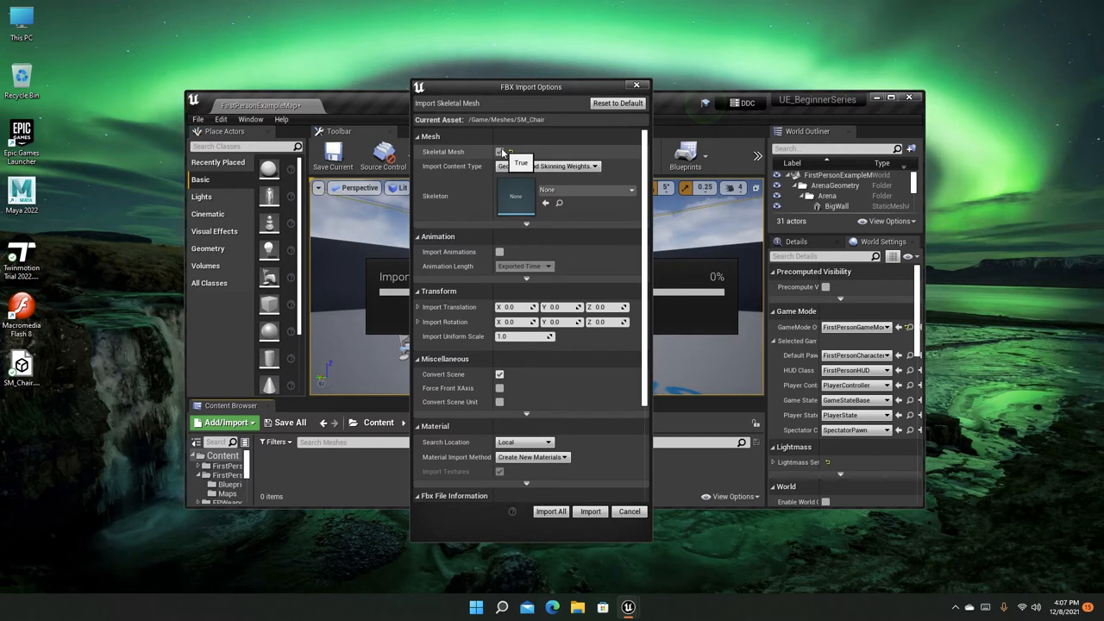
click(499, 152)
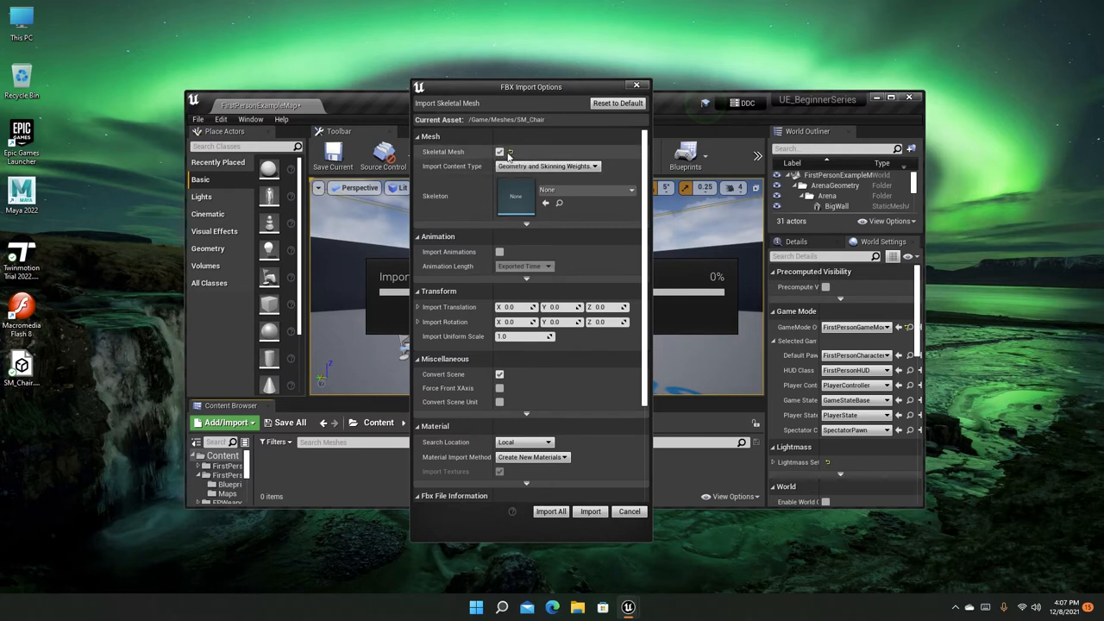
click(500, 151)
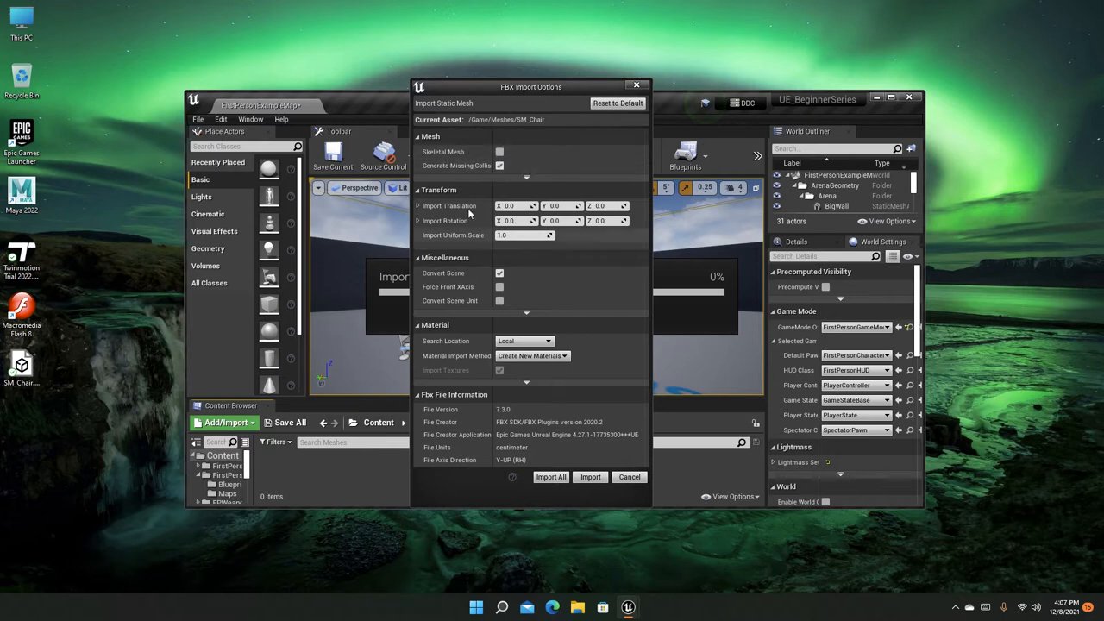
mouse_move(449, 165)
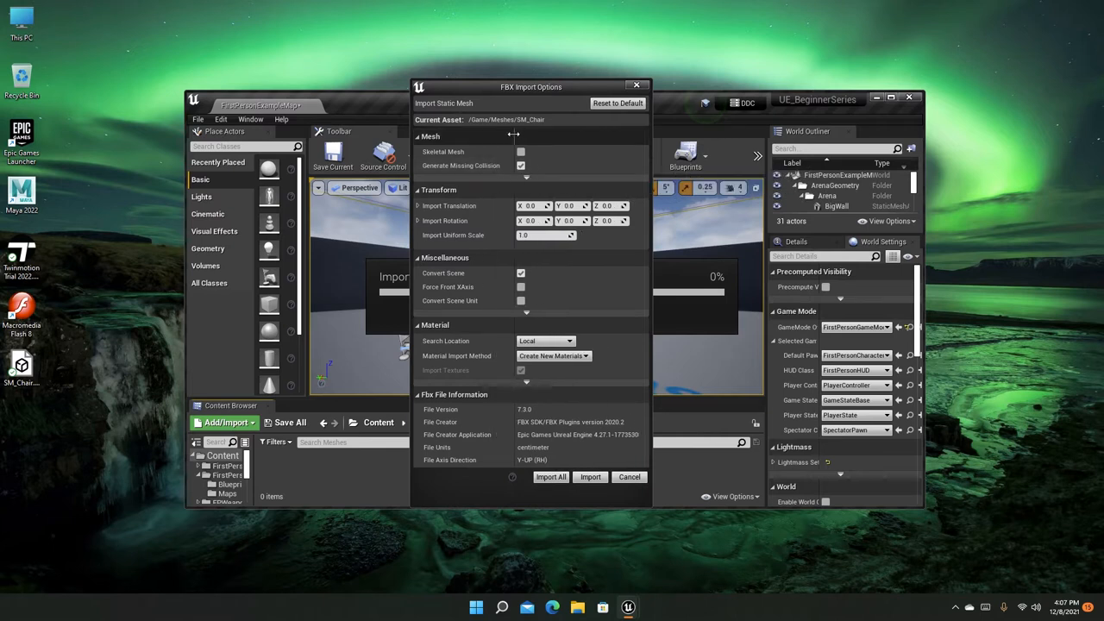
mouse_move(461, 165)
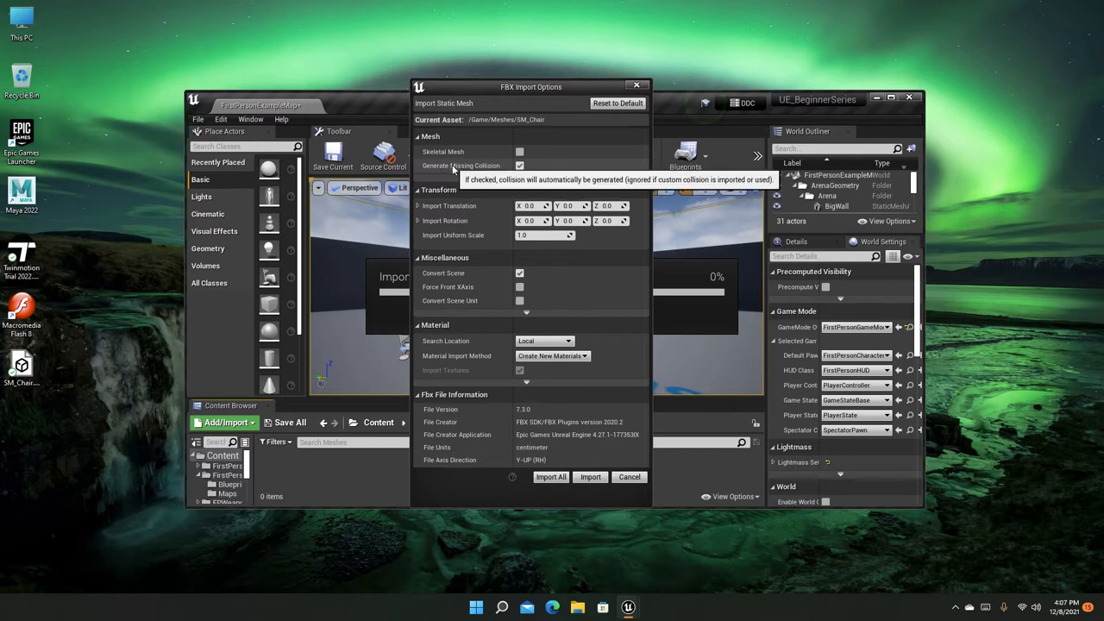
mouse_move(458, 171)
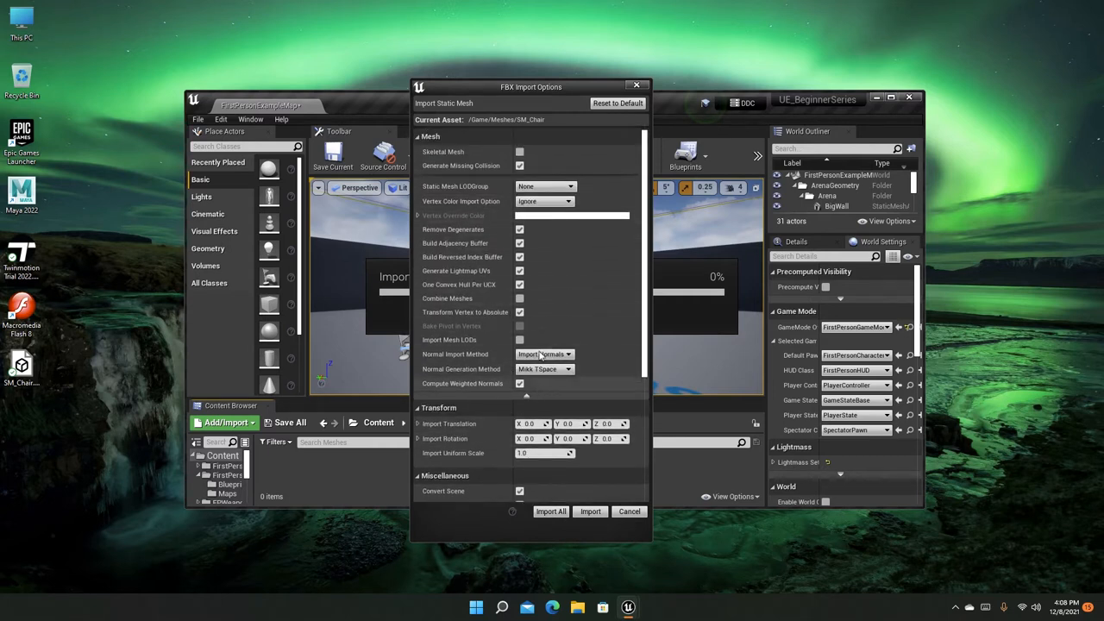
mouse_move(526, 398)
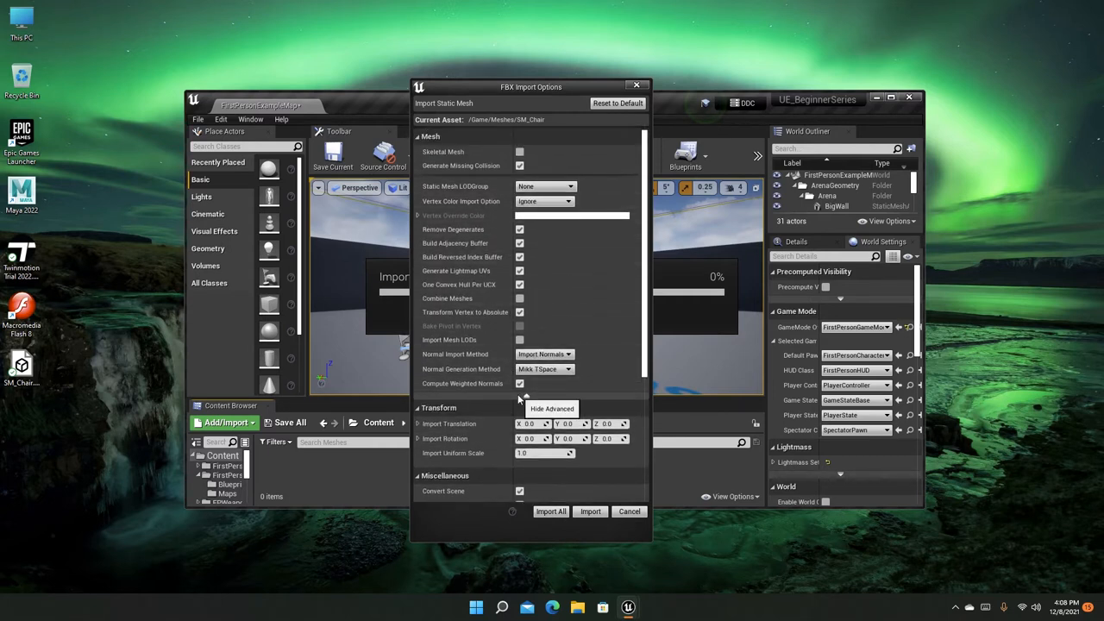
click(553, 407)
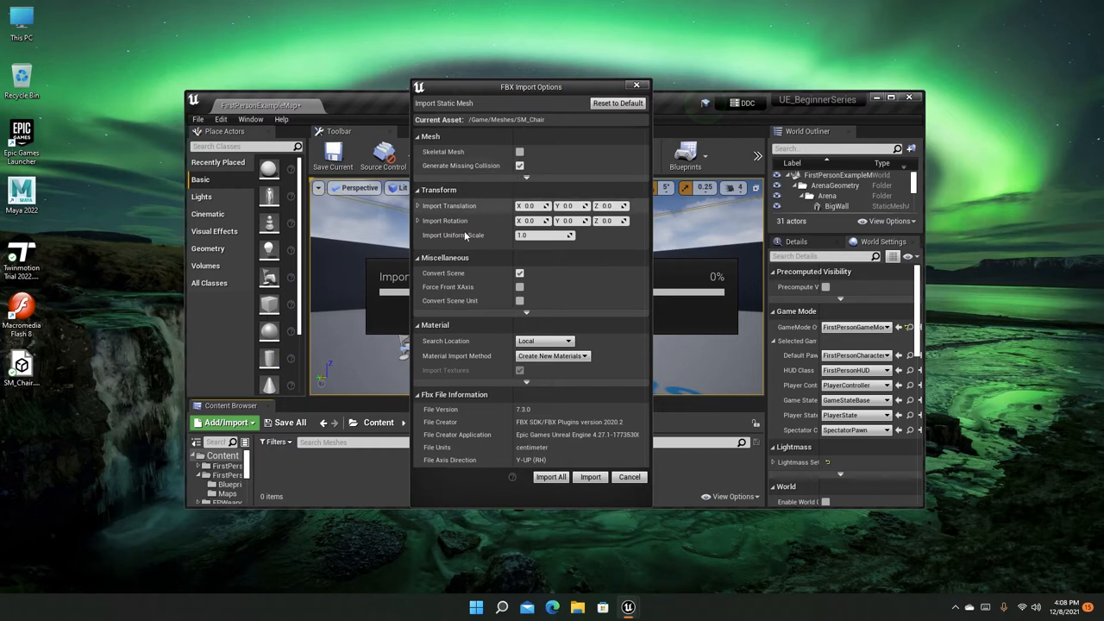
mouse_move(452, 293)
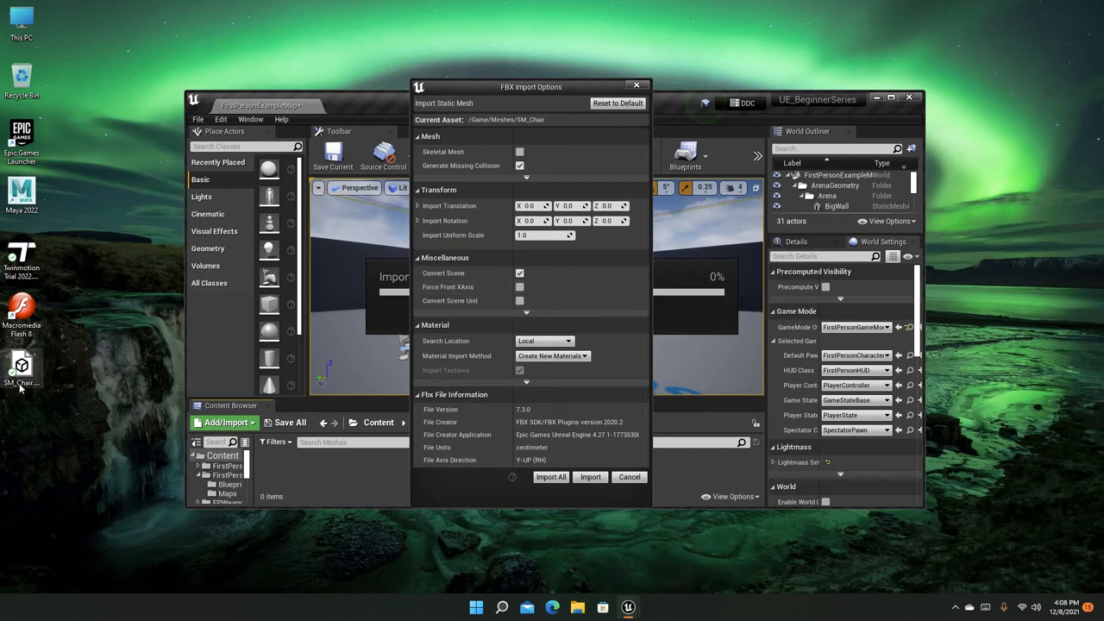
mouse_move(323, 364)
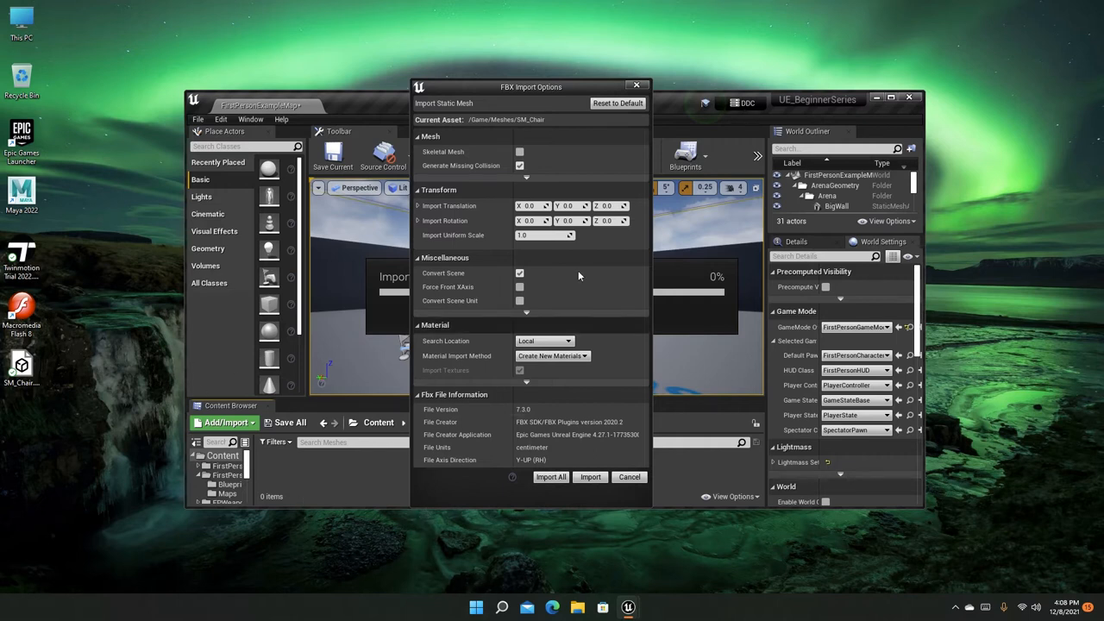
mouse_move(457, 291)
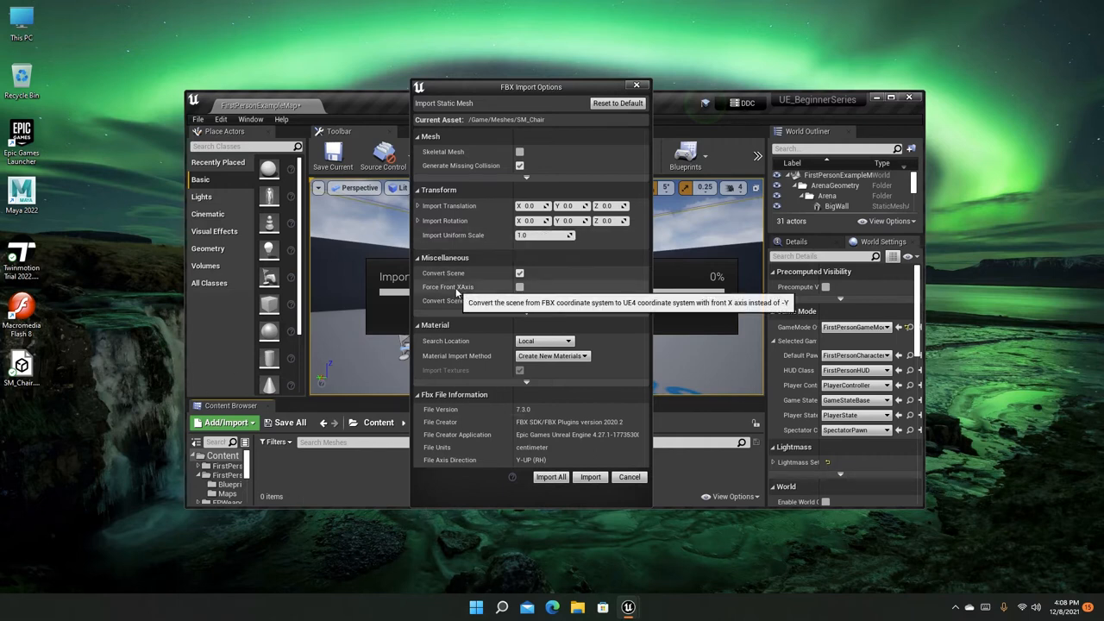
mouse_move(447, 296)
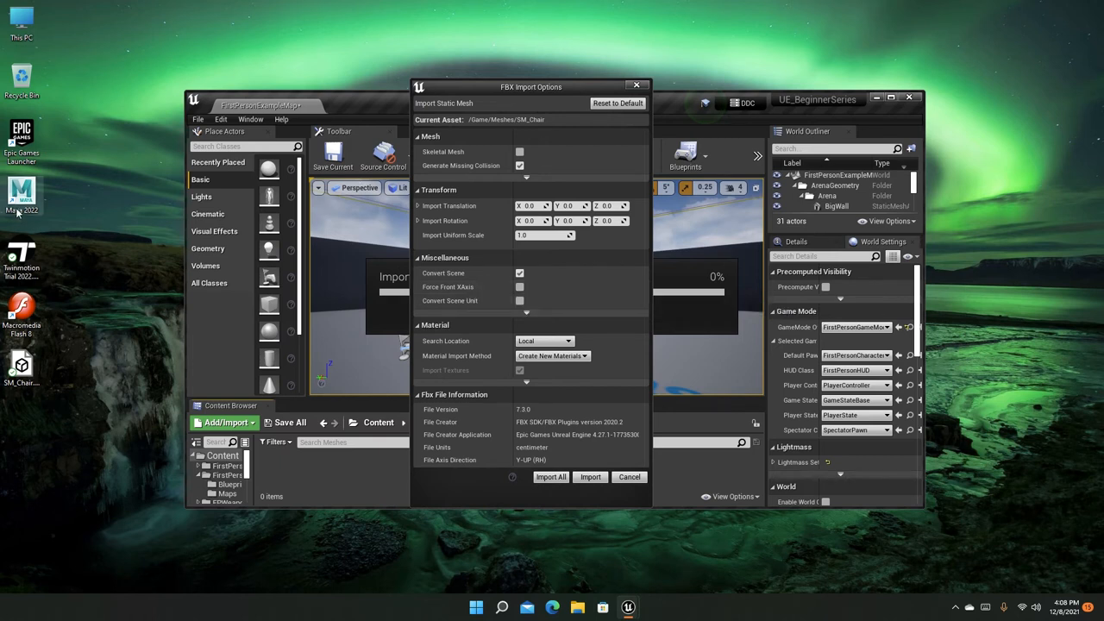
mouse_move(190, 224)
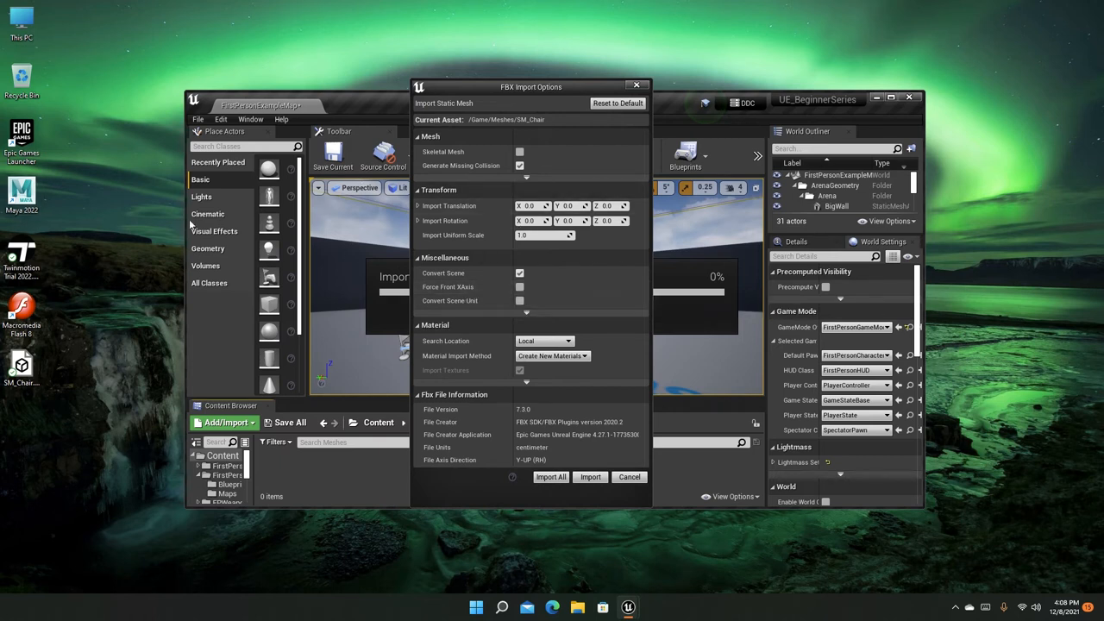
mouse_move(449, 286)
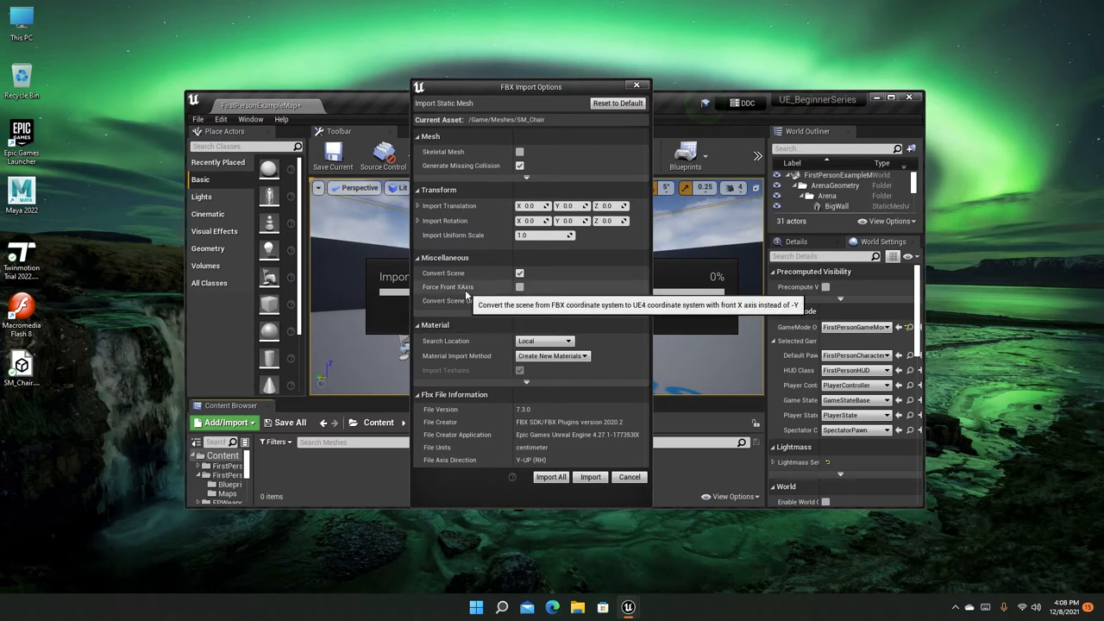
mouse_move(507, 292)
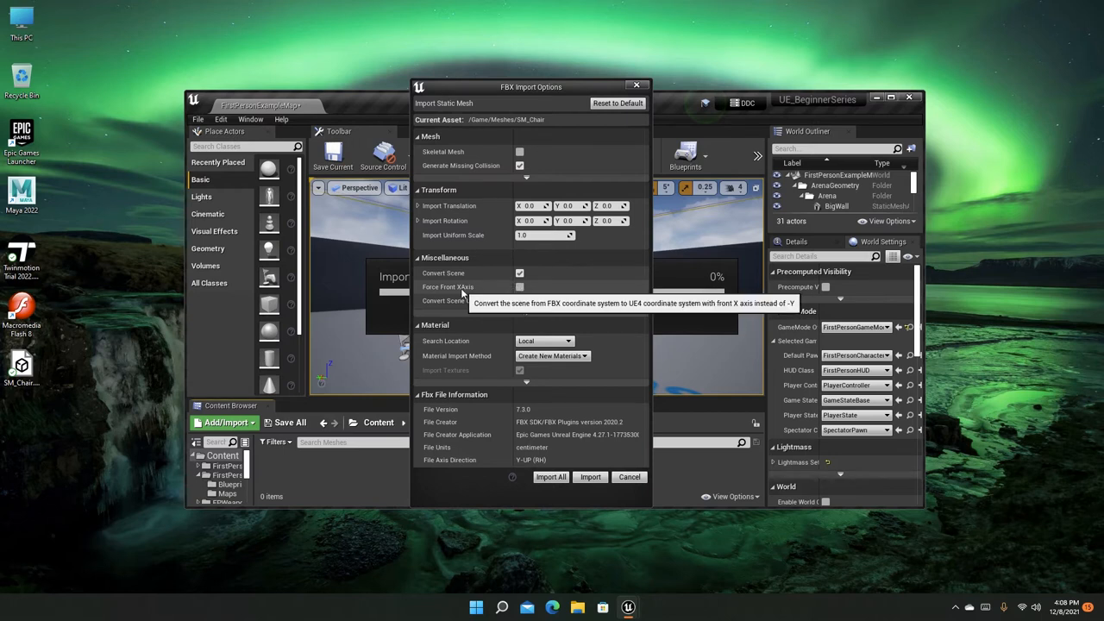
mouse_move(425, 295)
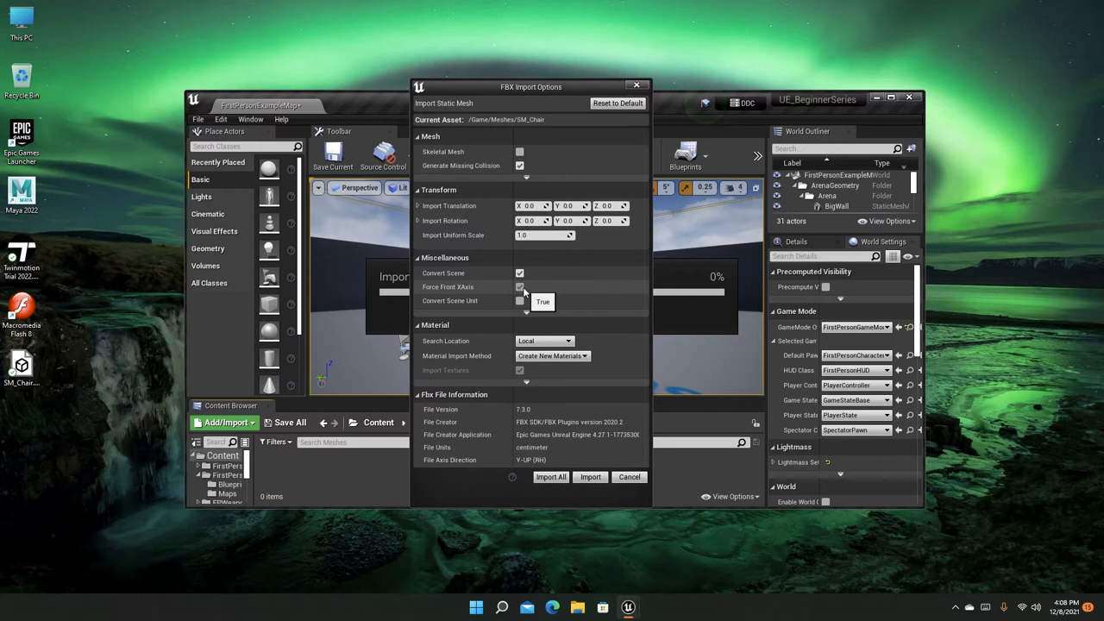
click(520, 287)
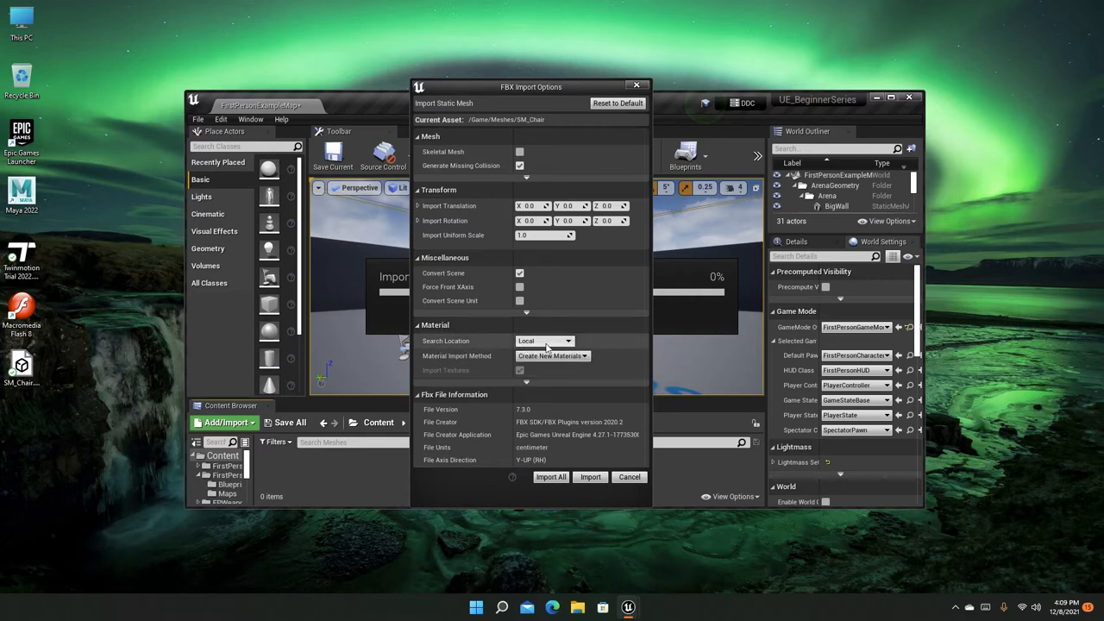
click(543, 340)
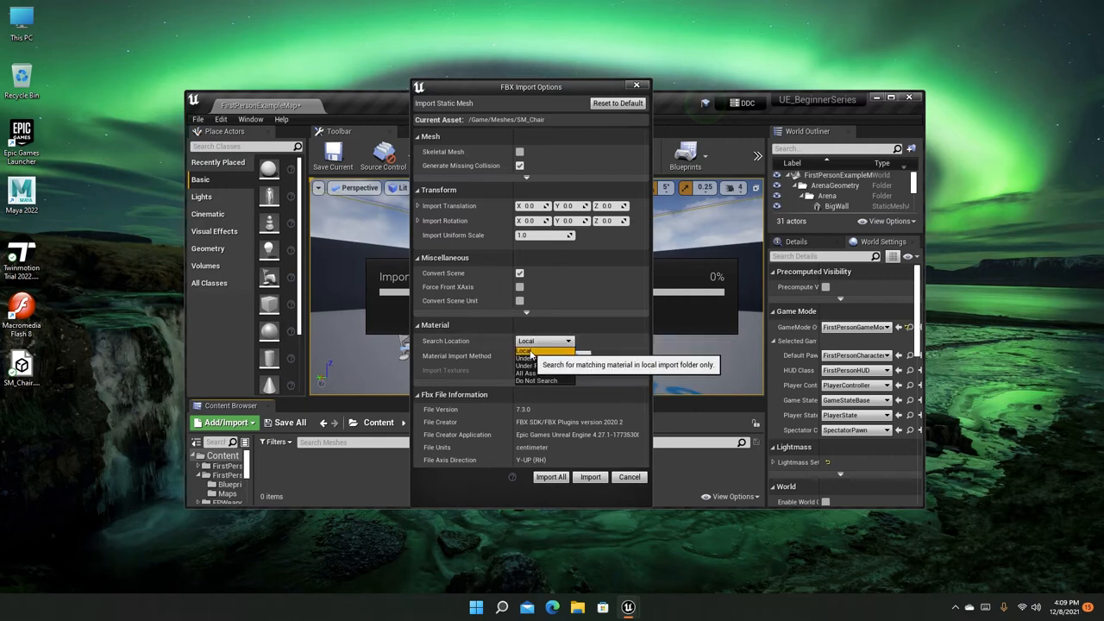
click(552, 355)
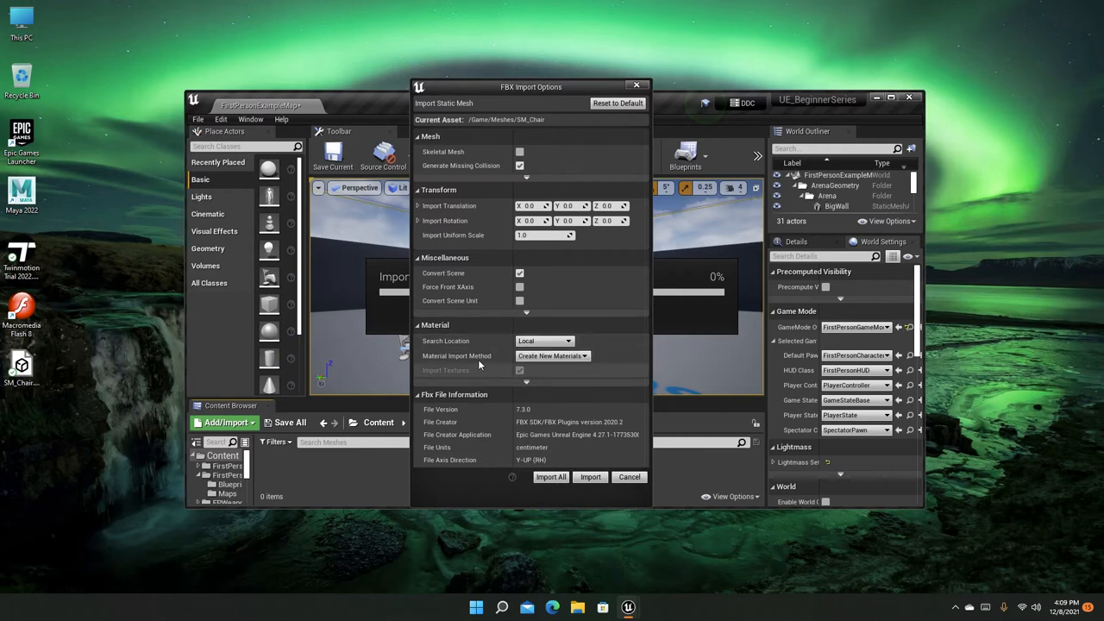
click(552, 355)
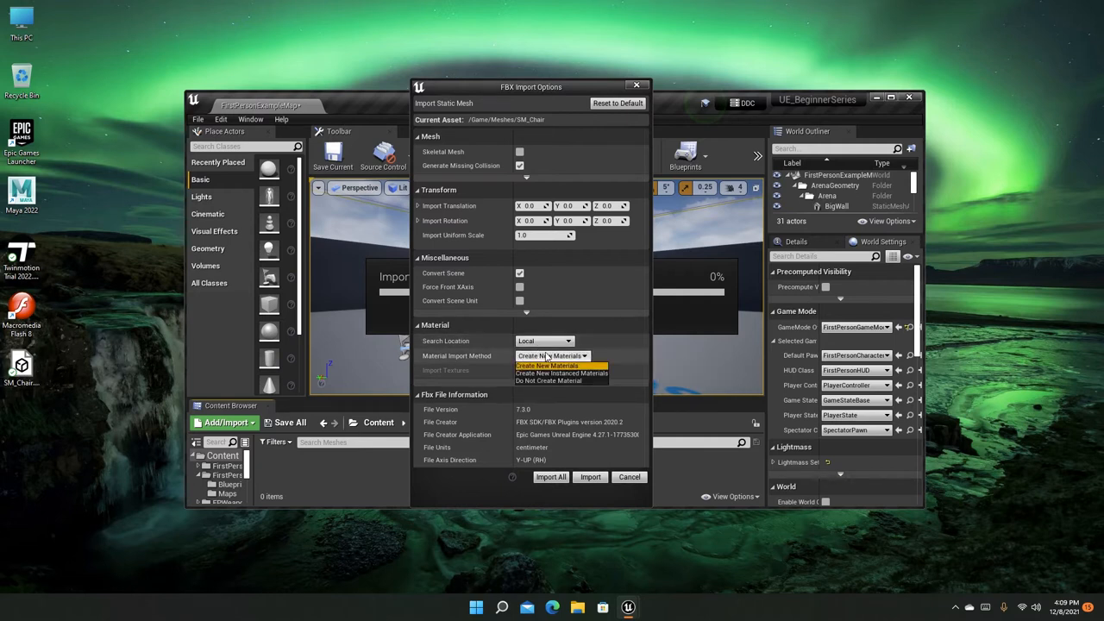
mouse_move(561, 373)
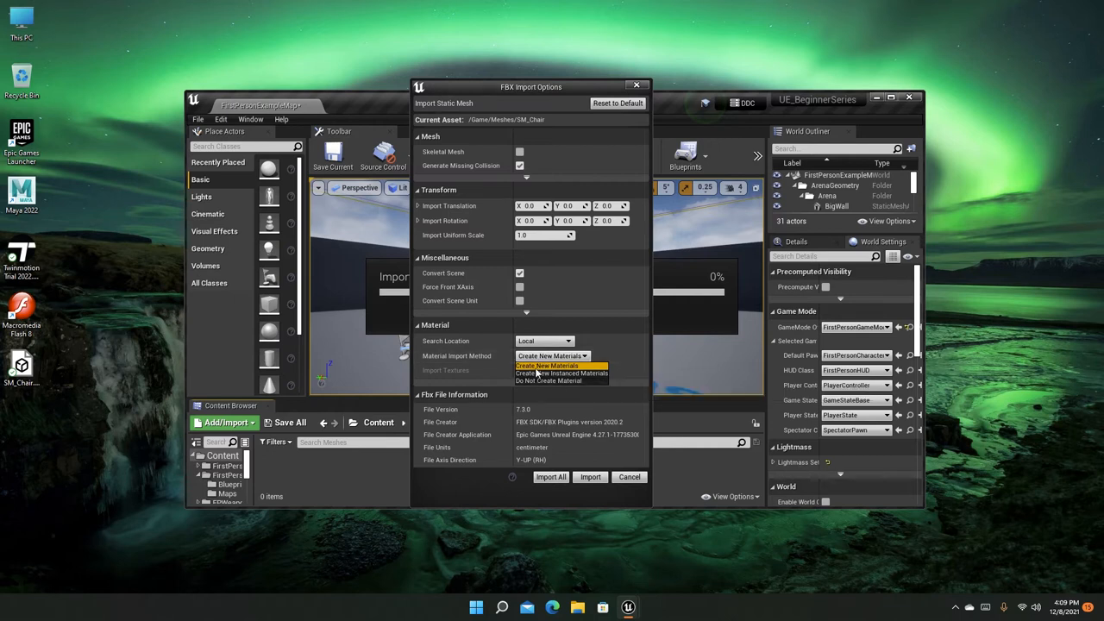
mouse_move(546, 365)
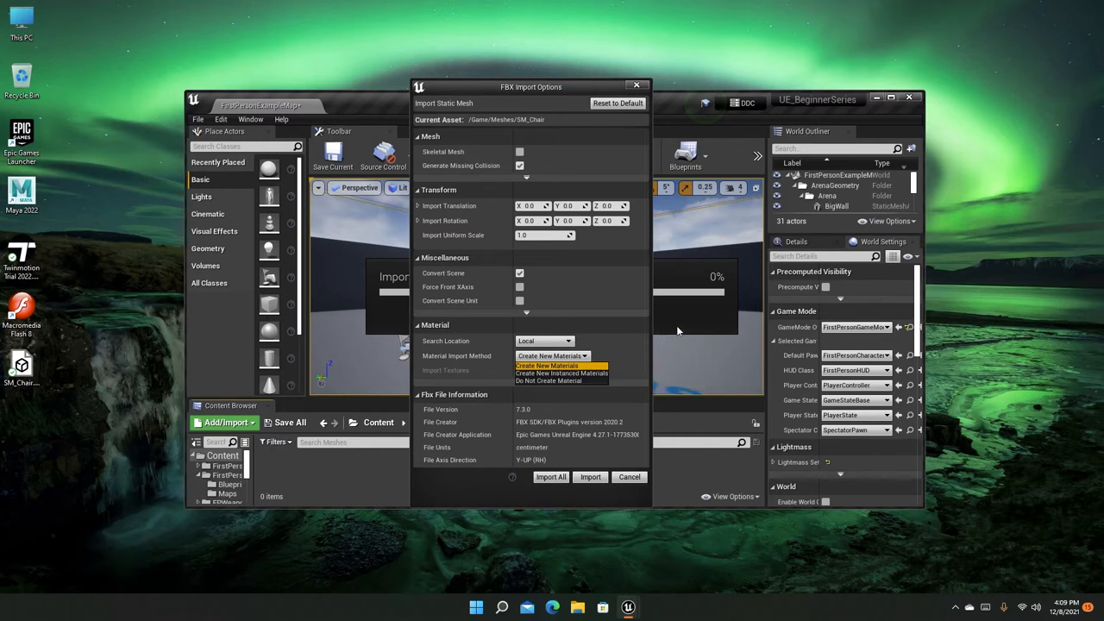
mouse_move(560, 373)
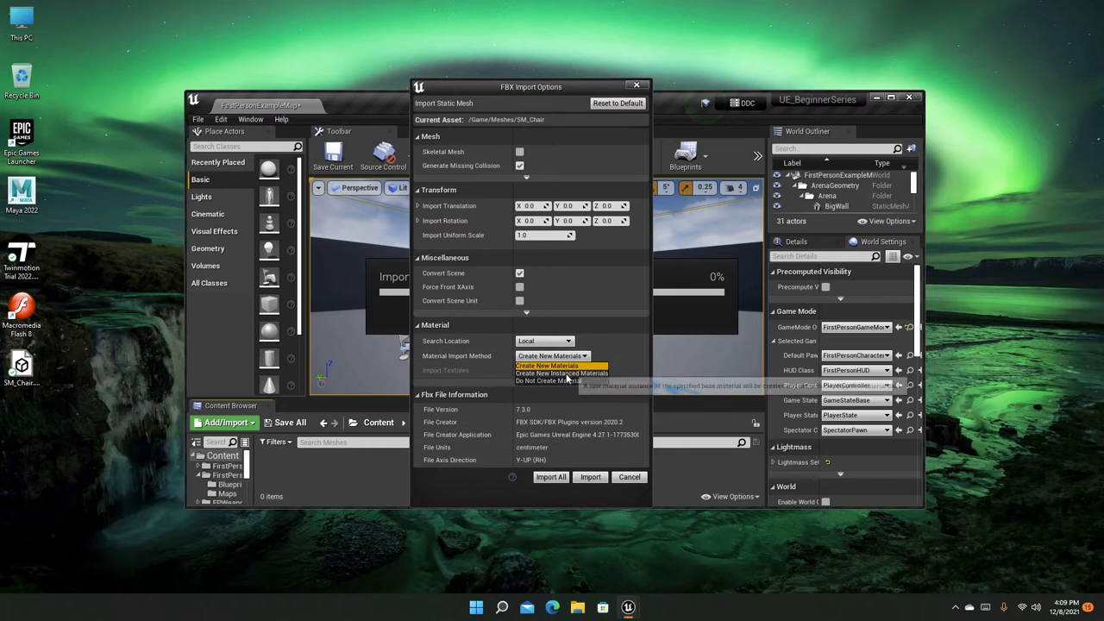
click(535, 365)
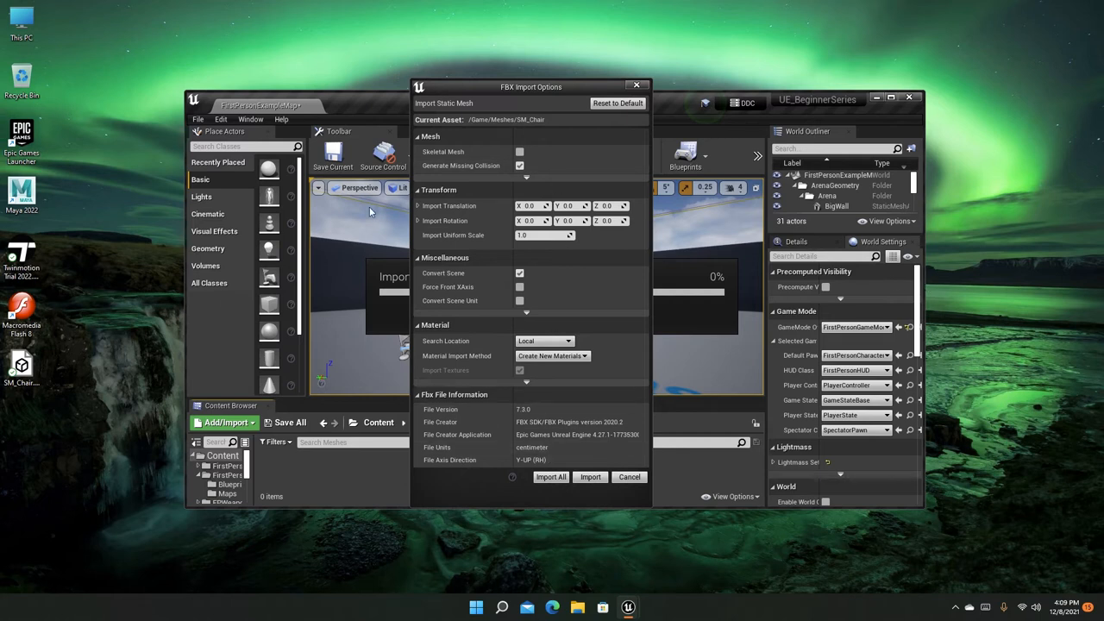
- Import SM_Chair with its settings and open it in the Static Mesh Editor
click(590, 477)
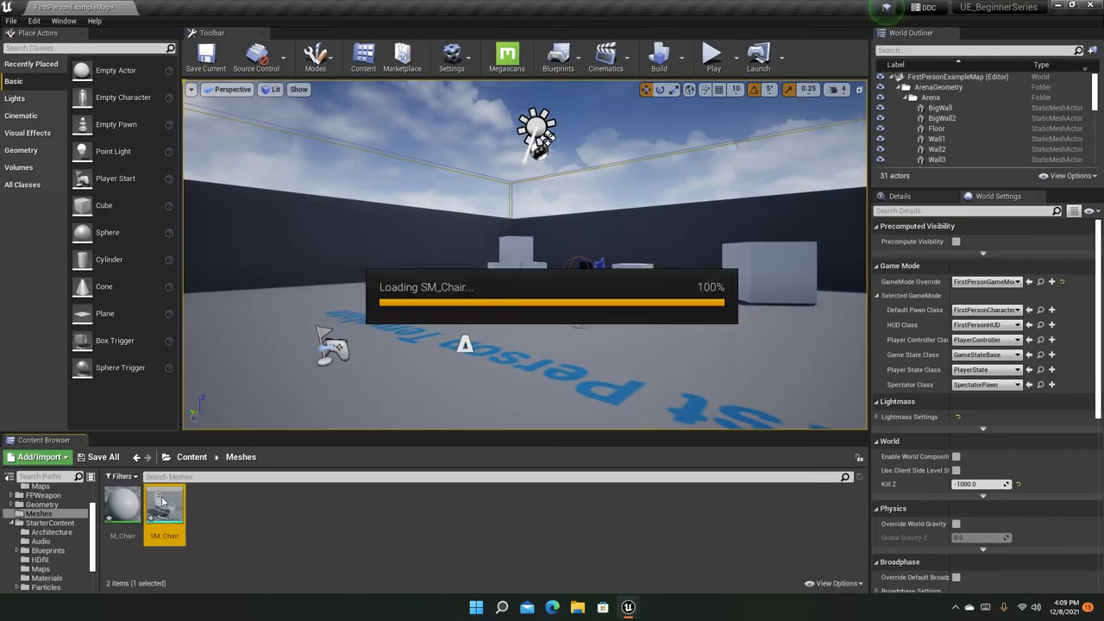
double_click(164, 507)
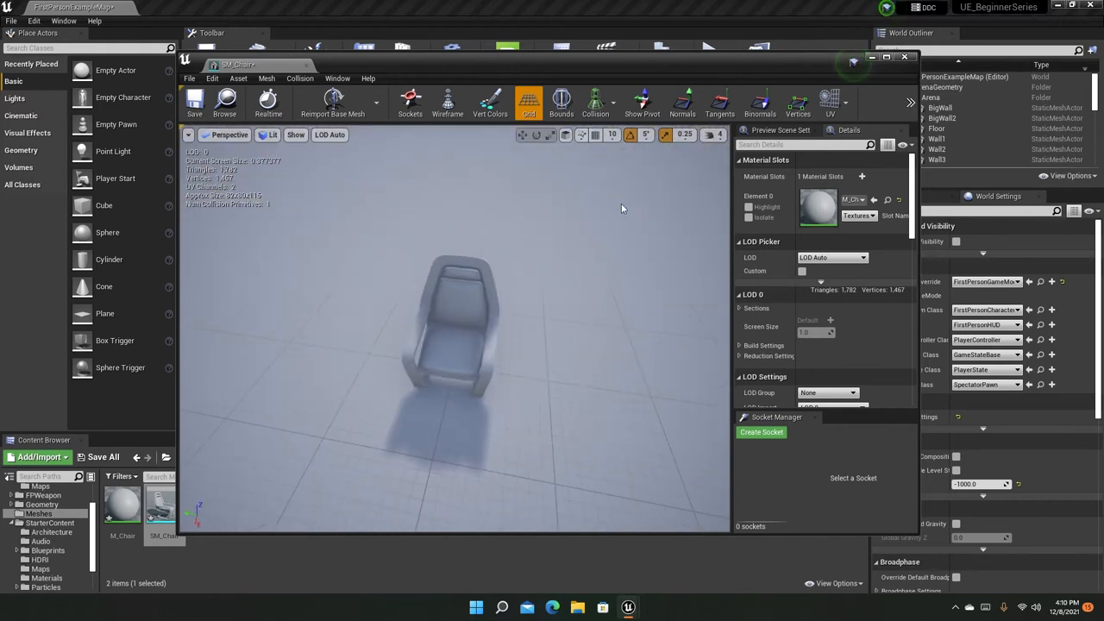
- Close the chair mesh editor, inspect M_Chair in the Material Editor, then close it
click(904, 57)
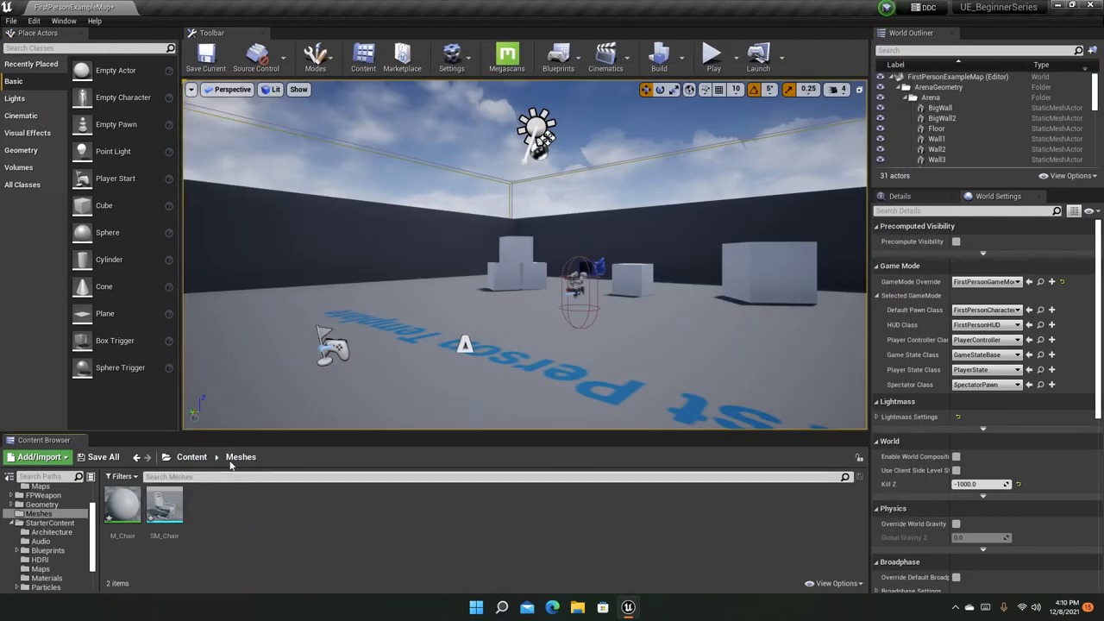
double_click(122, 505)
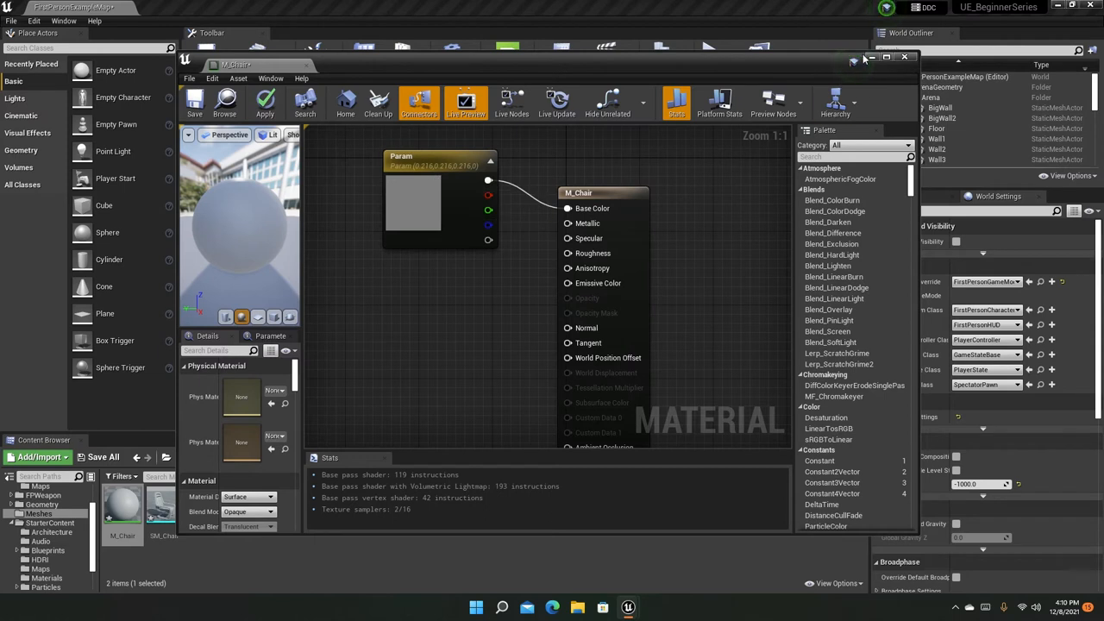
click(905, 57)
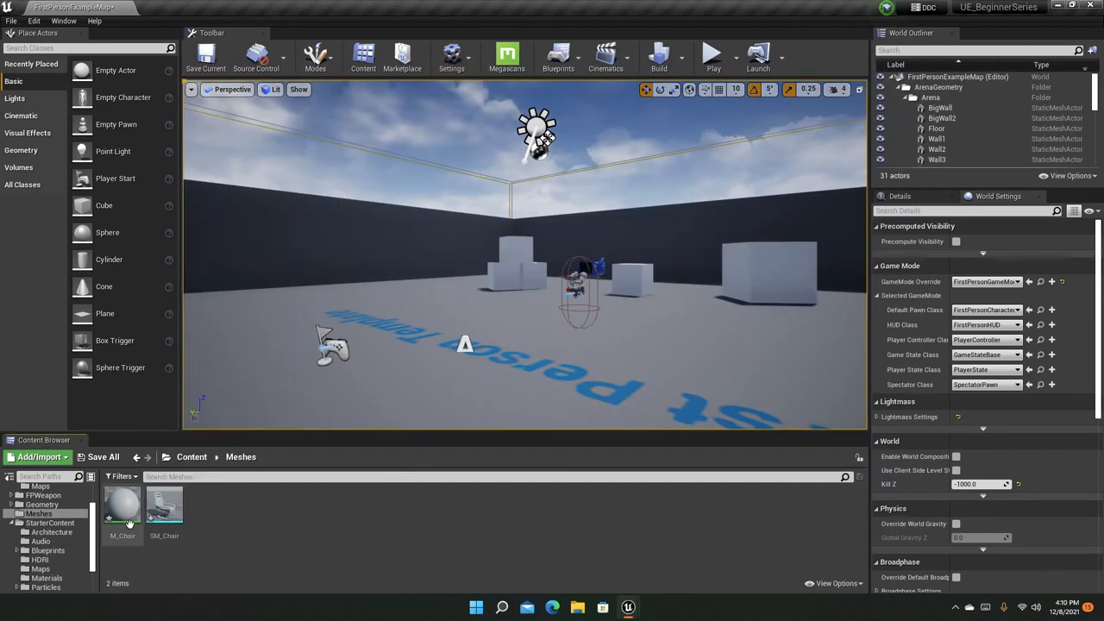
mouse_move(164, 509)
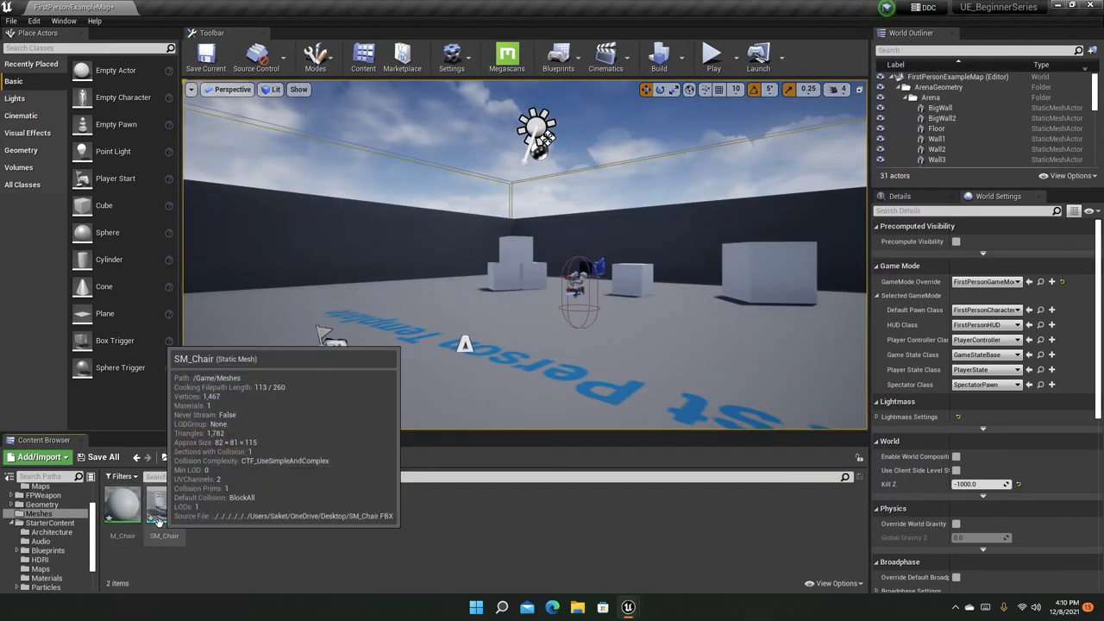
- Drag SM_Chair into the level viewport, play the level, then reopen the chair mesh
drag(164, 505, 470, 310)
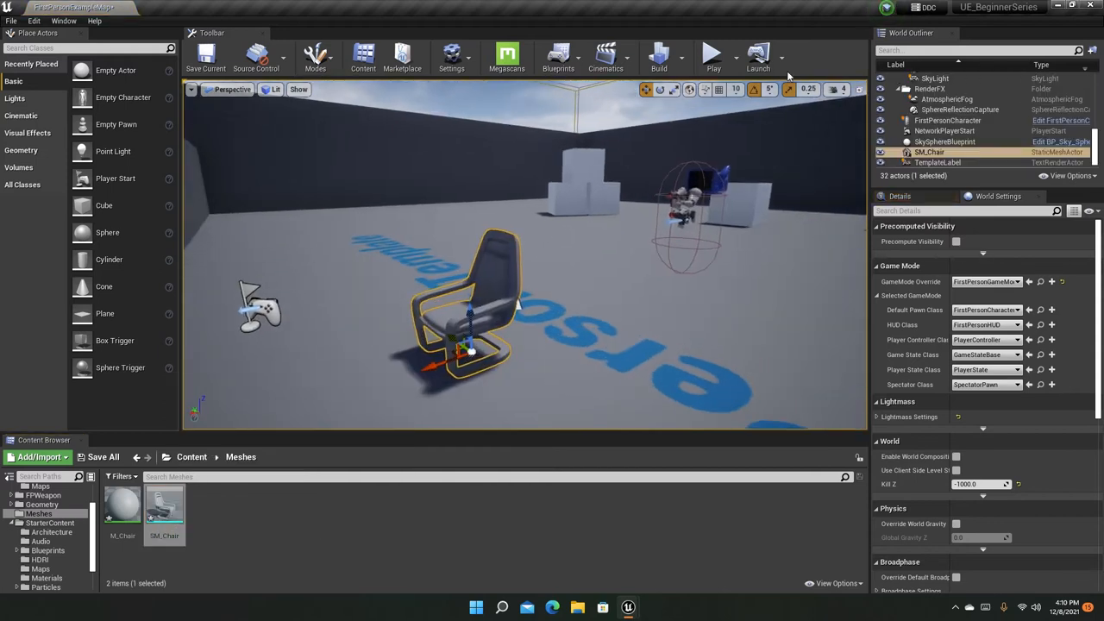
click(713, 56)
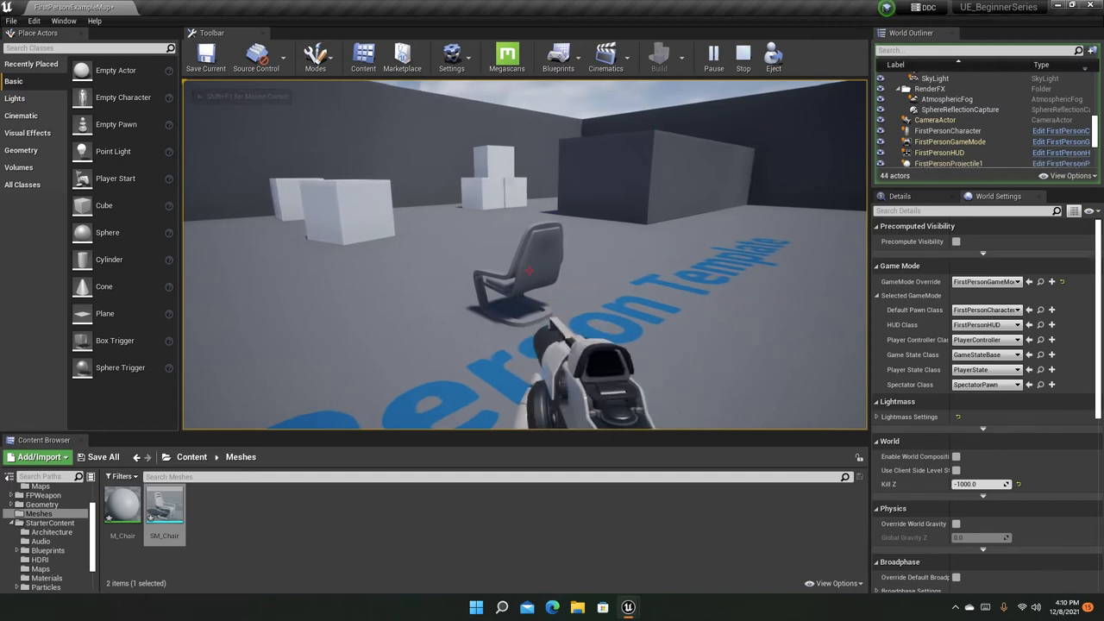
double_click(164, 504)
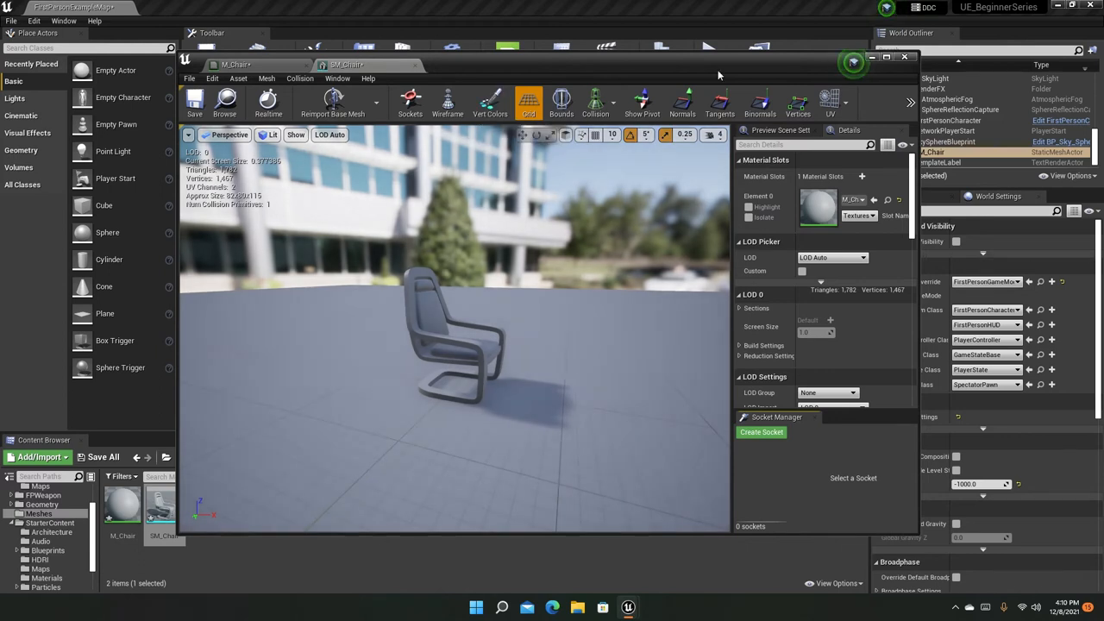
- Show the chair's collision and UV channels 0 and 1, then hide UVs and confirm the material prompt
click(886, 57)
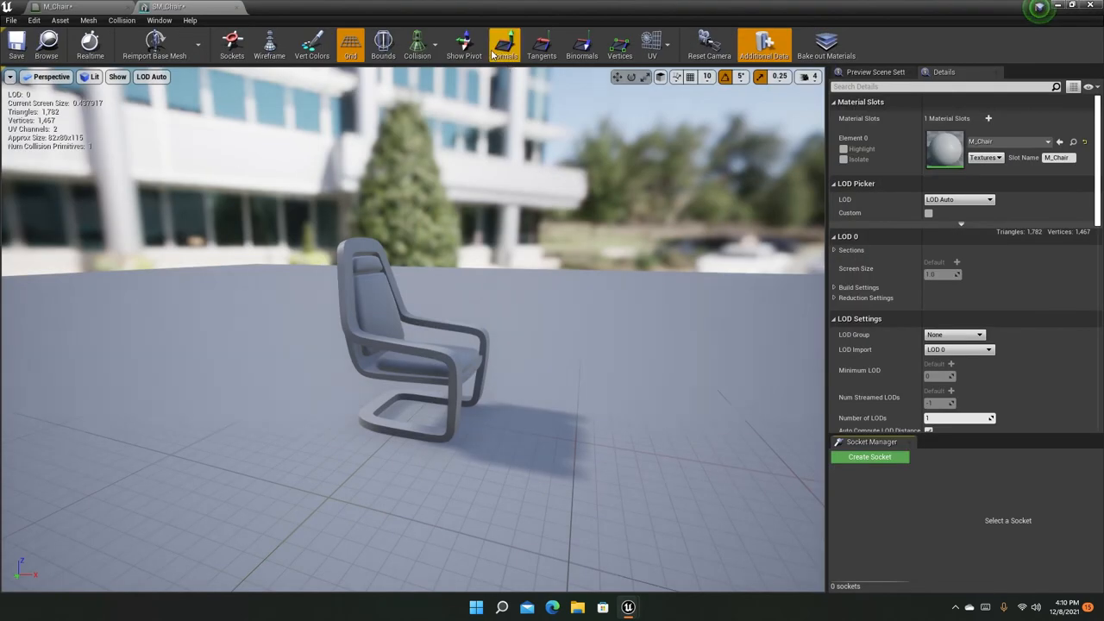
click(417, 43)
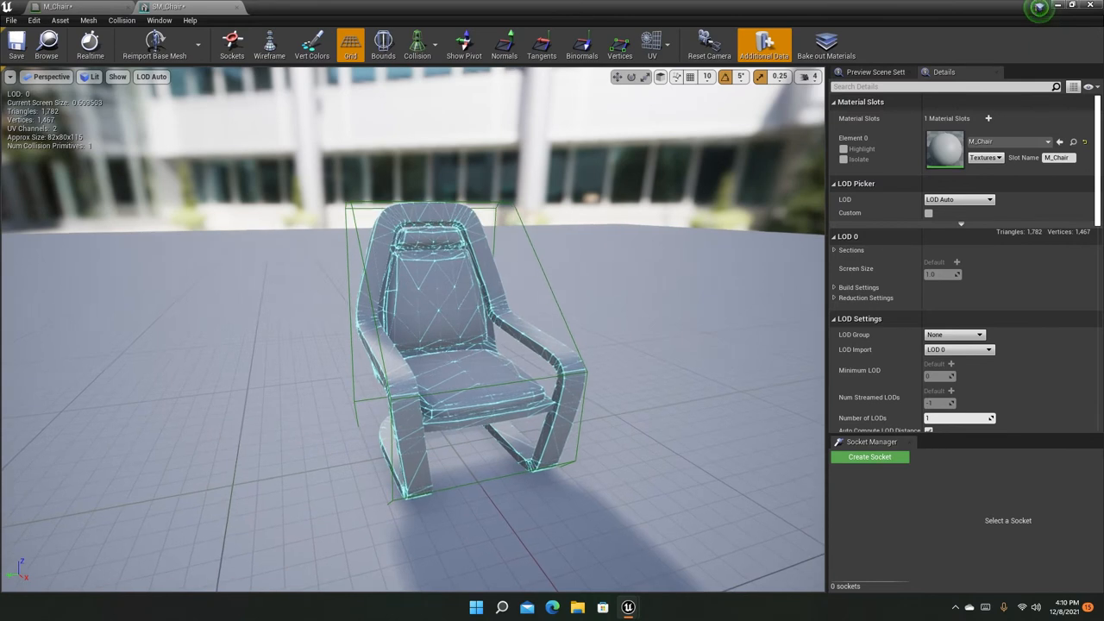
click(653, 44)
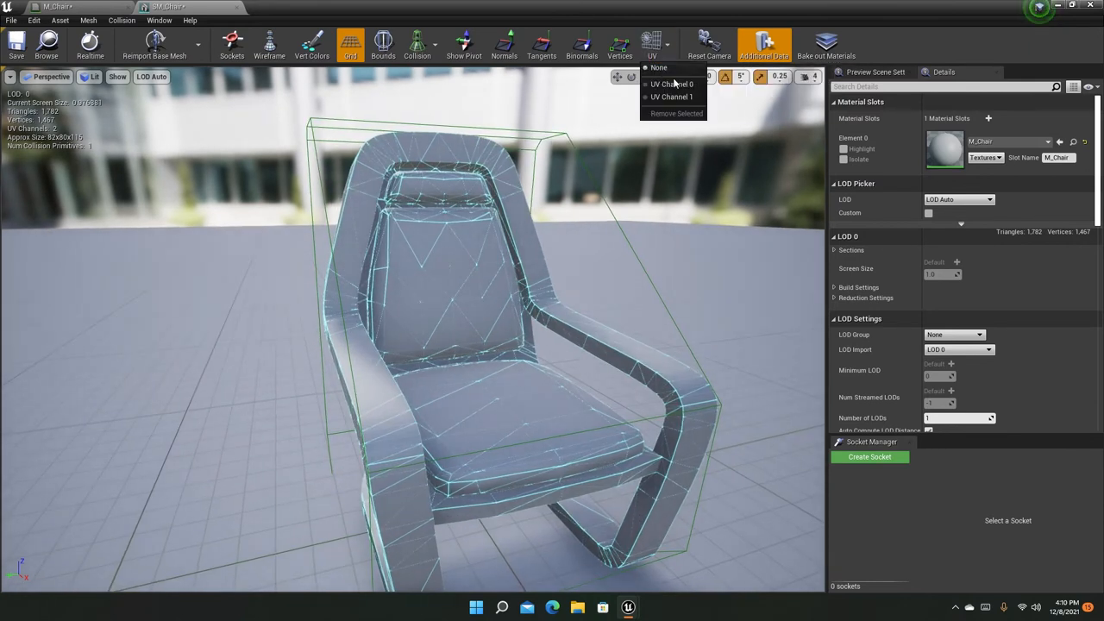
click(672, 84)
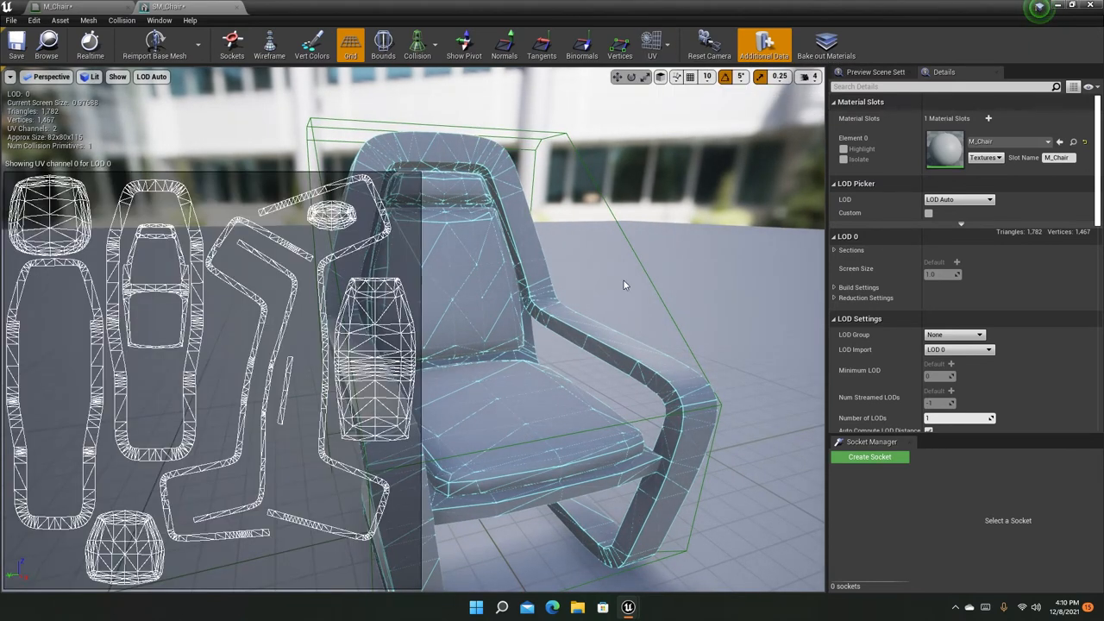
click(652, 45)
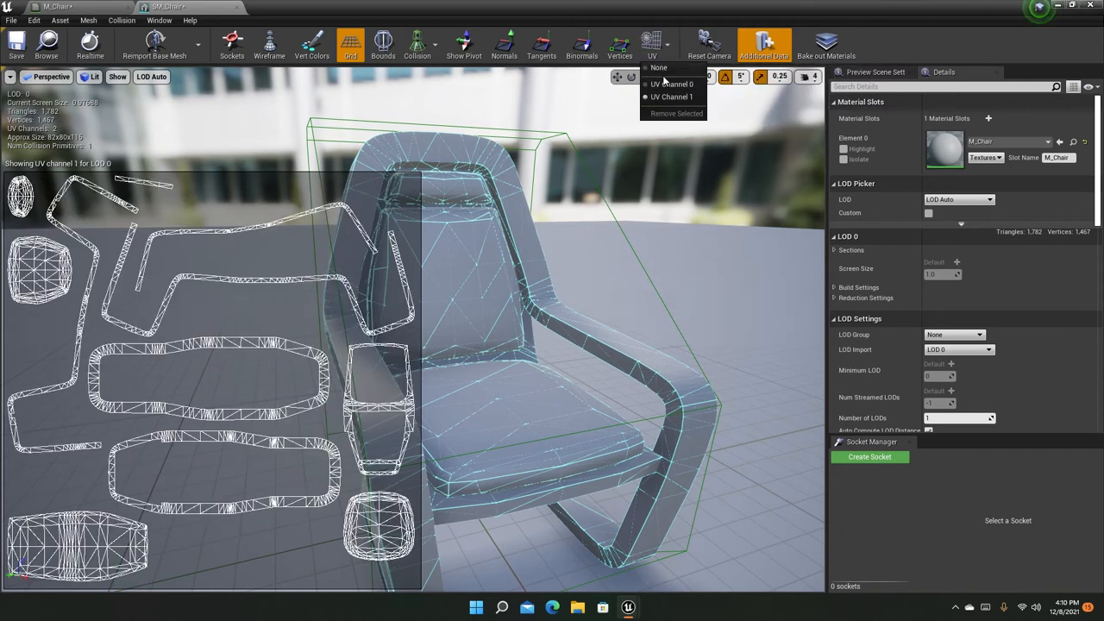
click(659, 67)
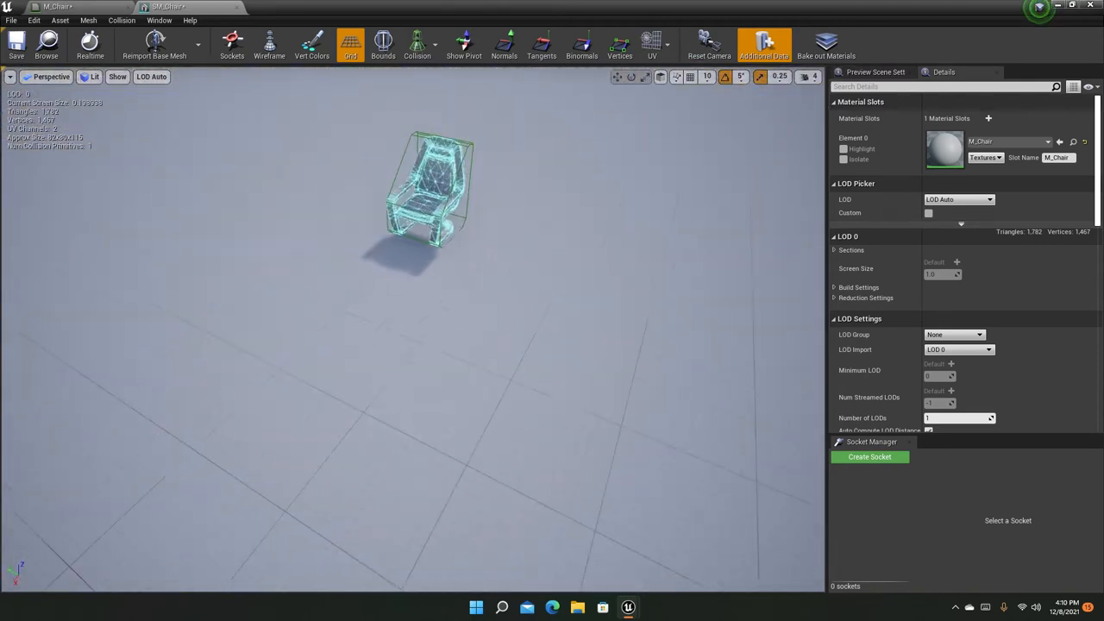
drag(432, 198, 422, 345)
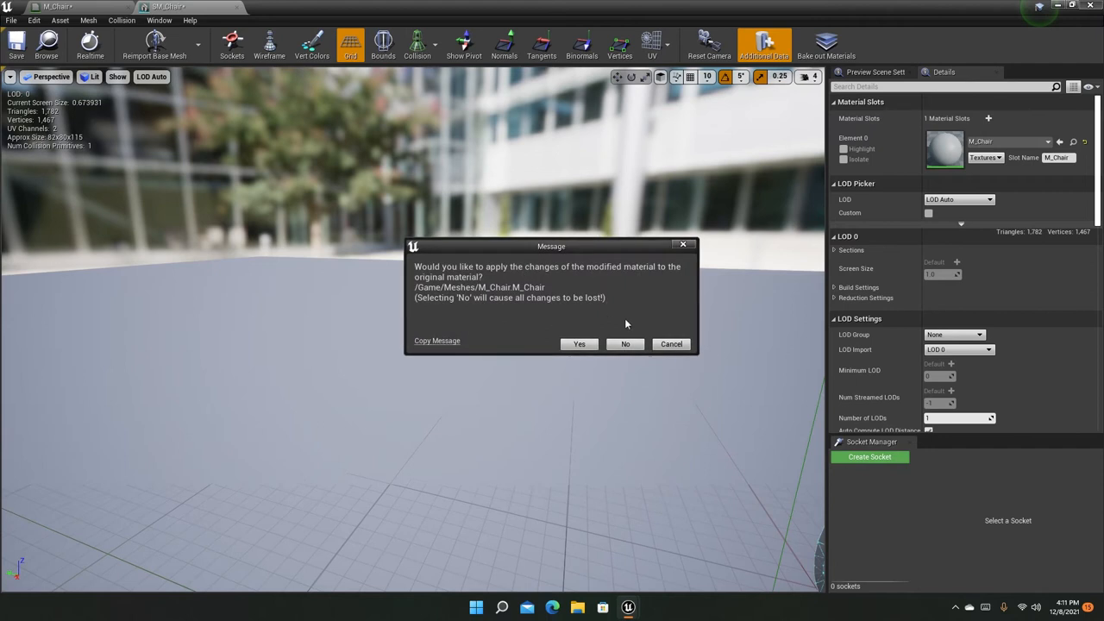
mouse_move(807, 216)
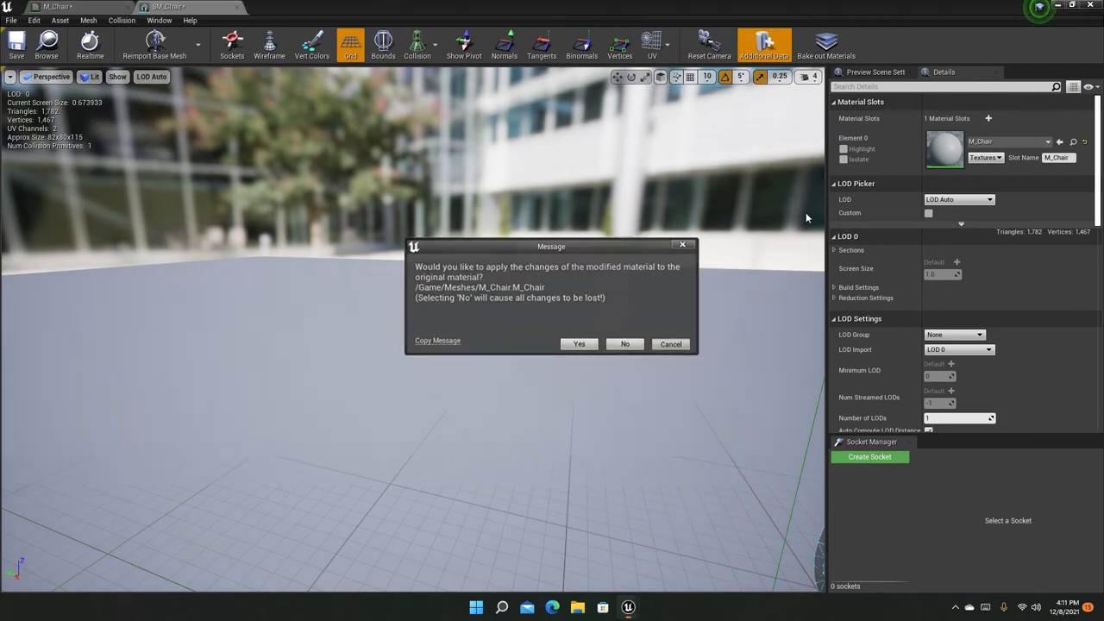
click(579, 344)
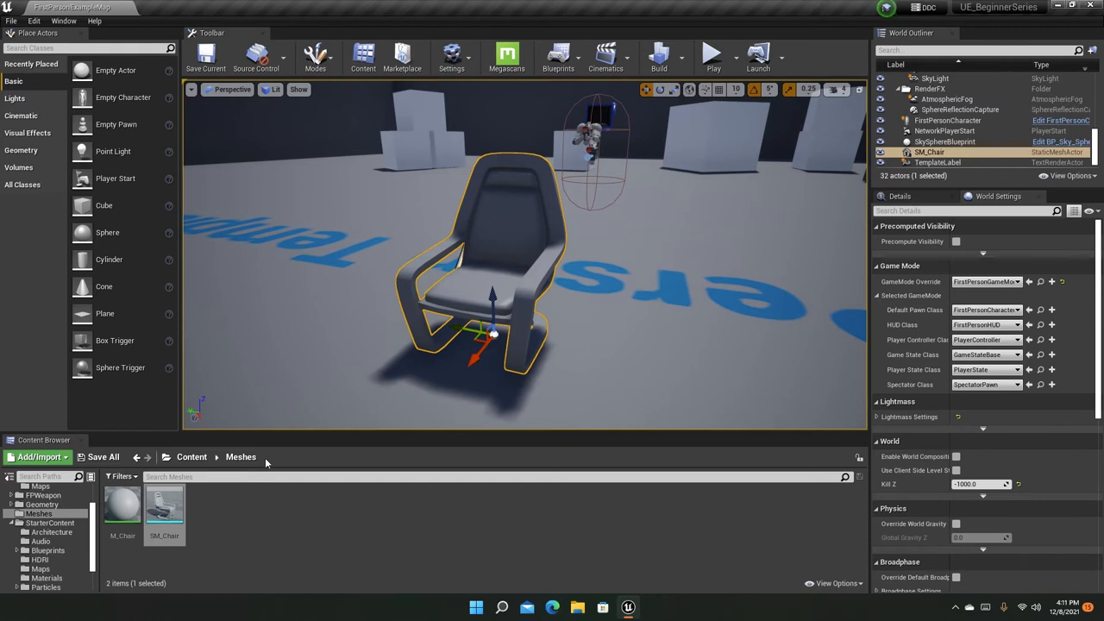
mouse_move(103, 523)
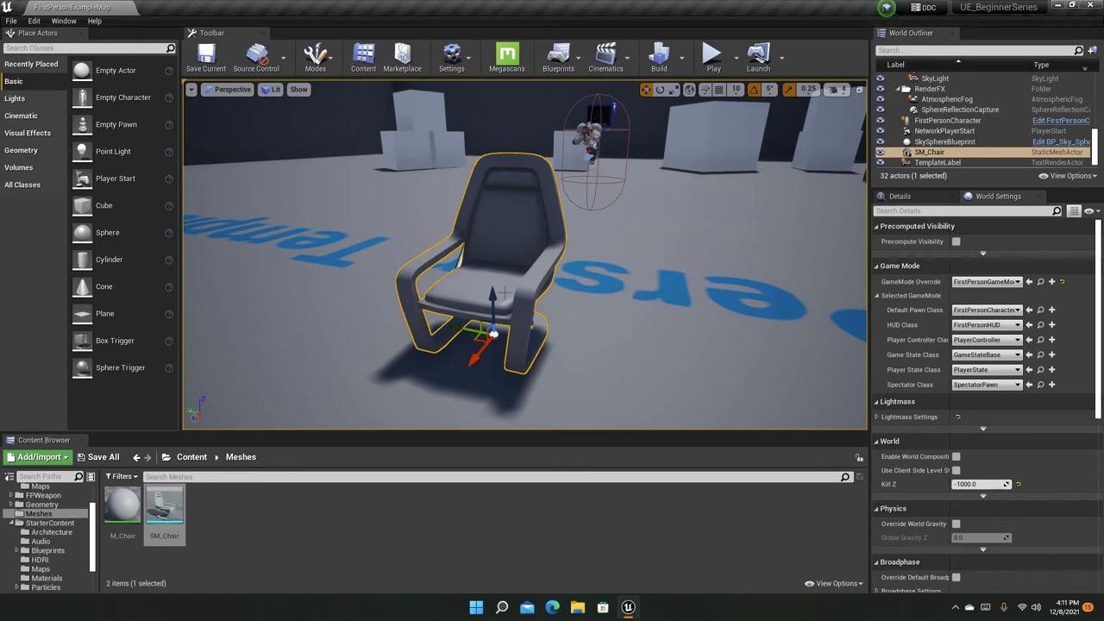
mouse_move(552, 213)
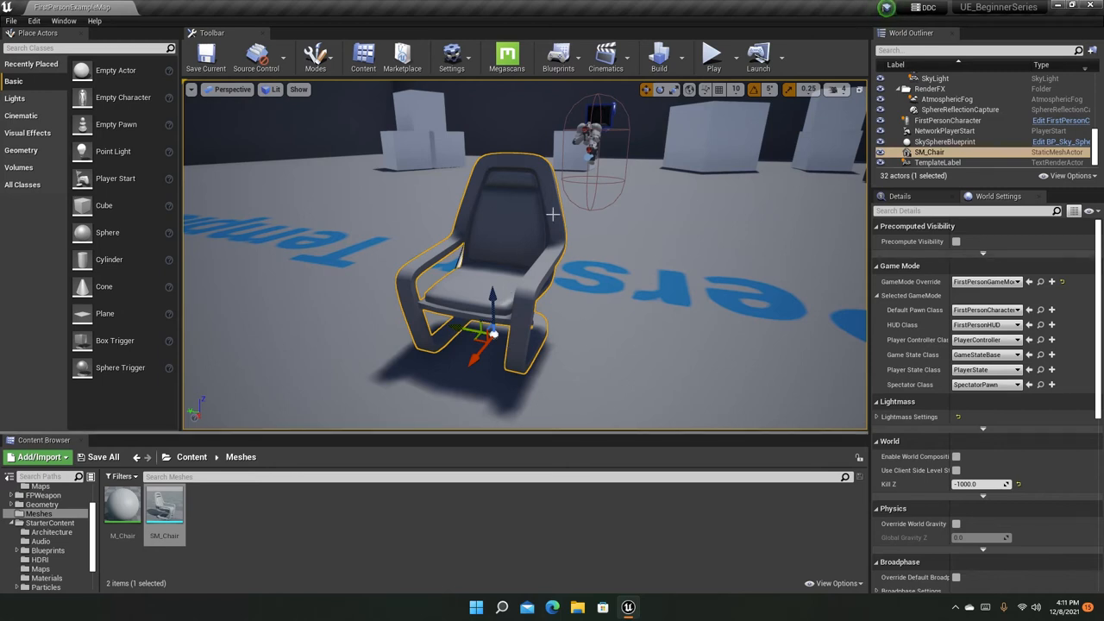
mouse_move(164, 504)
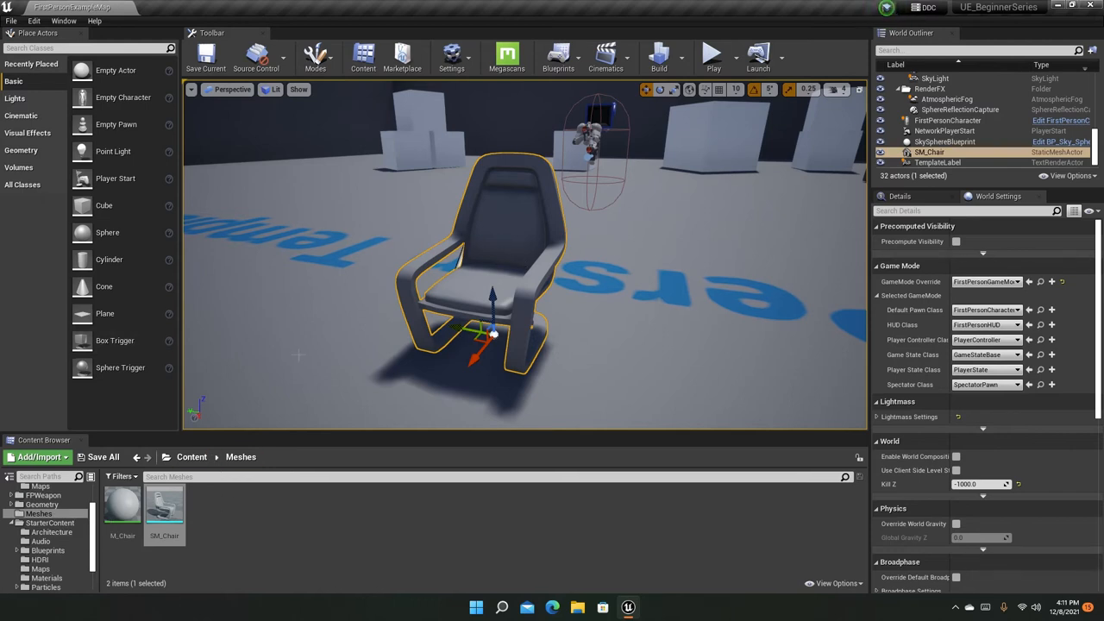
mouse_move(123, 505)
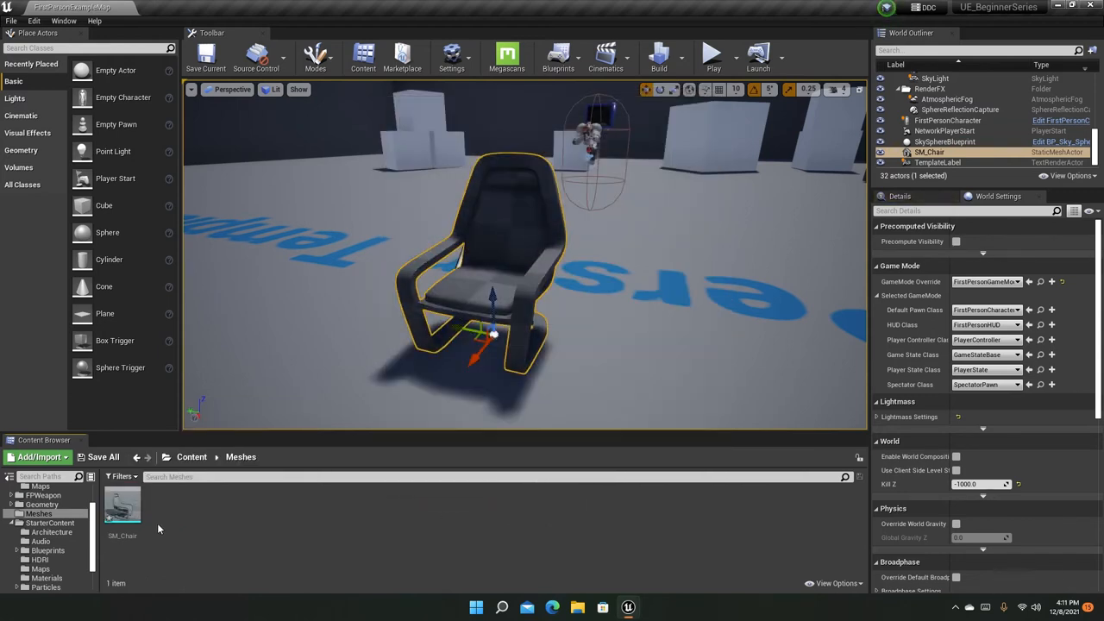
- Select SM_Chair in the Meshes folder and open it in the mesh editor
click(122, 508)
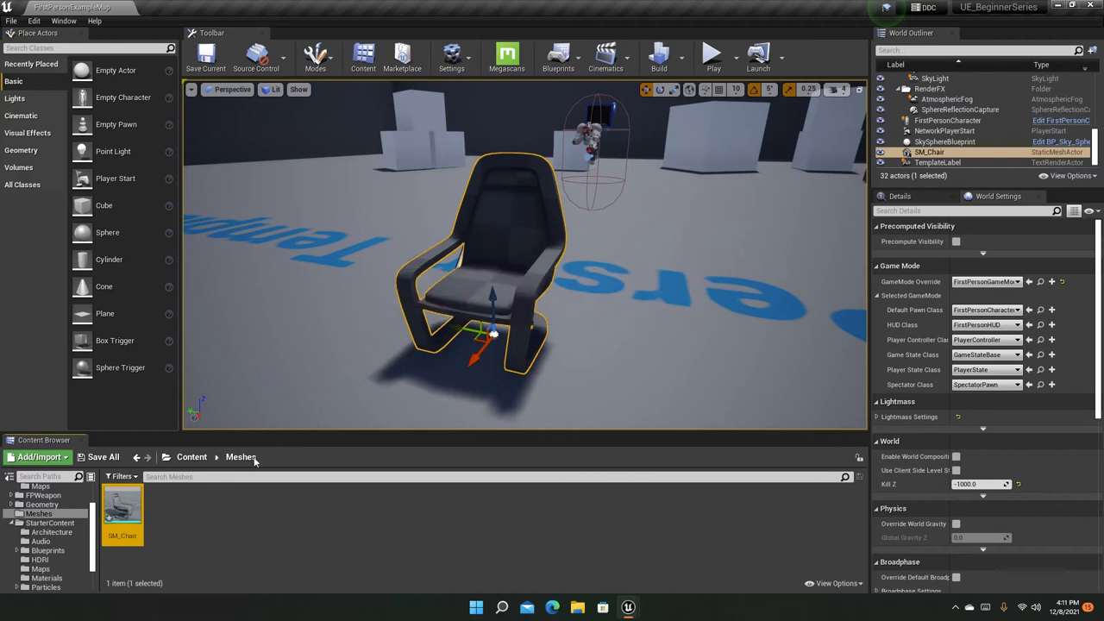
double_click(122, 508)
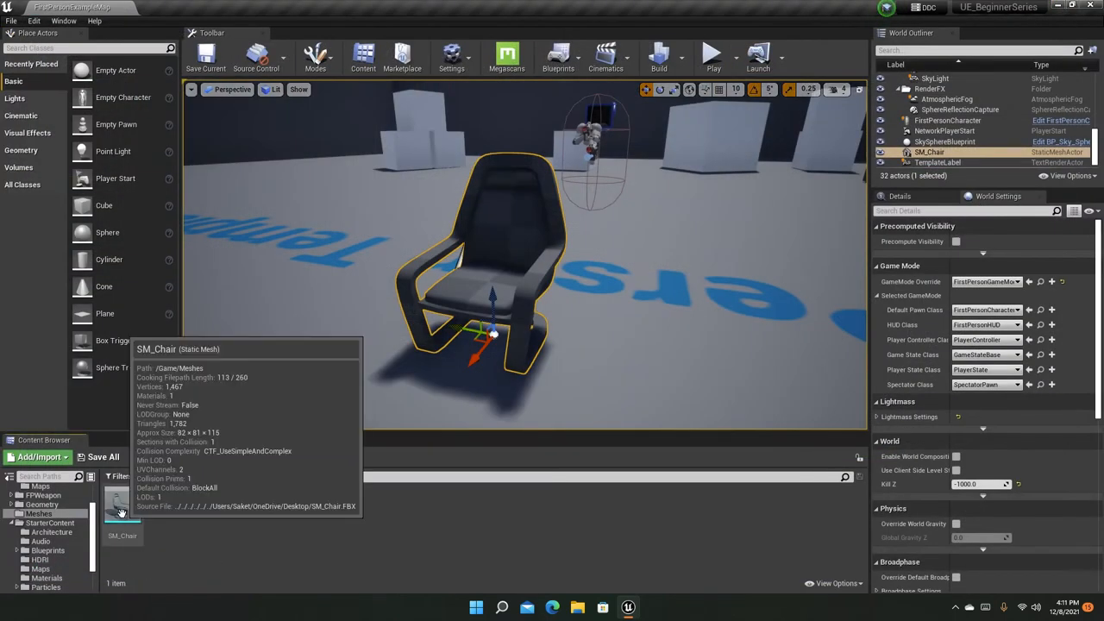
- Open SM_Chair and assign M_Chair to the Element 0 material slot
double_click(122, 507)
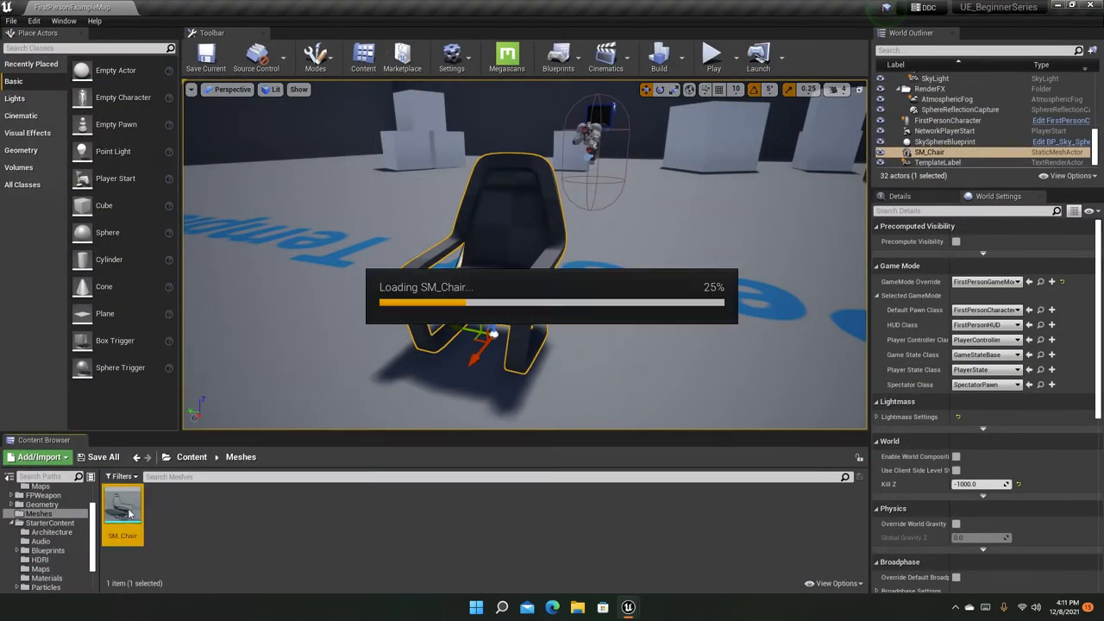
double_click(122, 508)
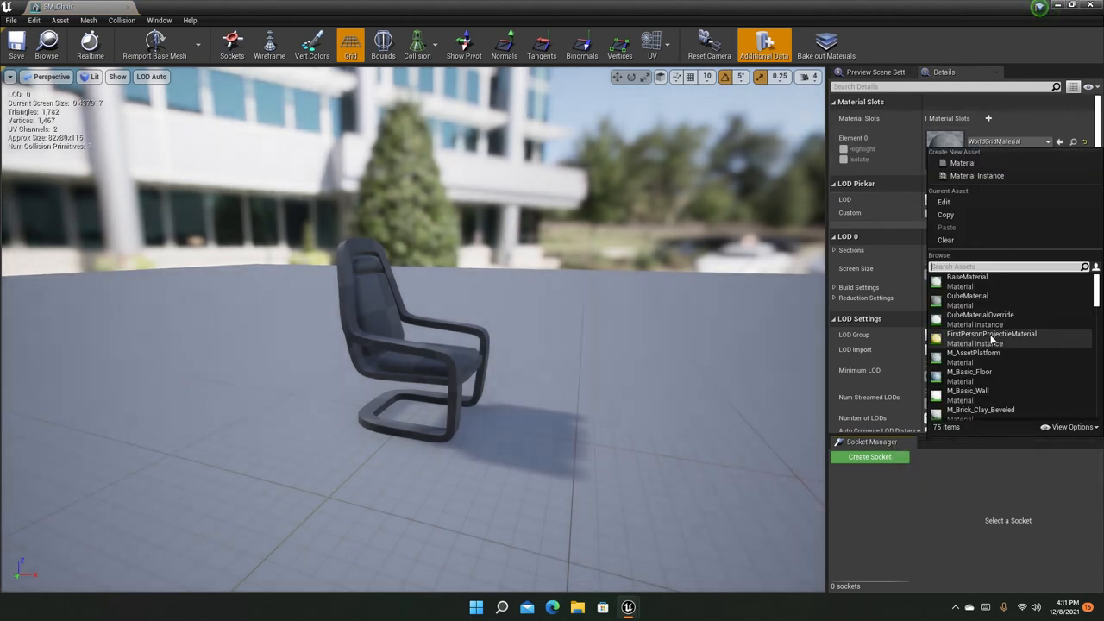
scroll(down, 3)
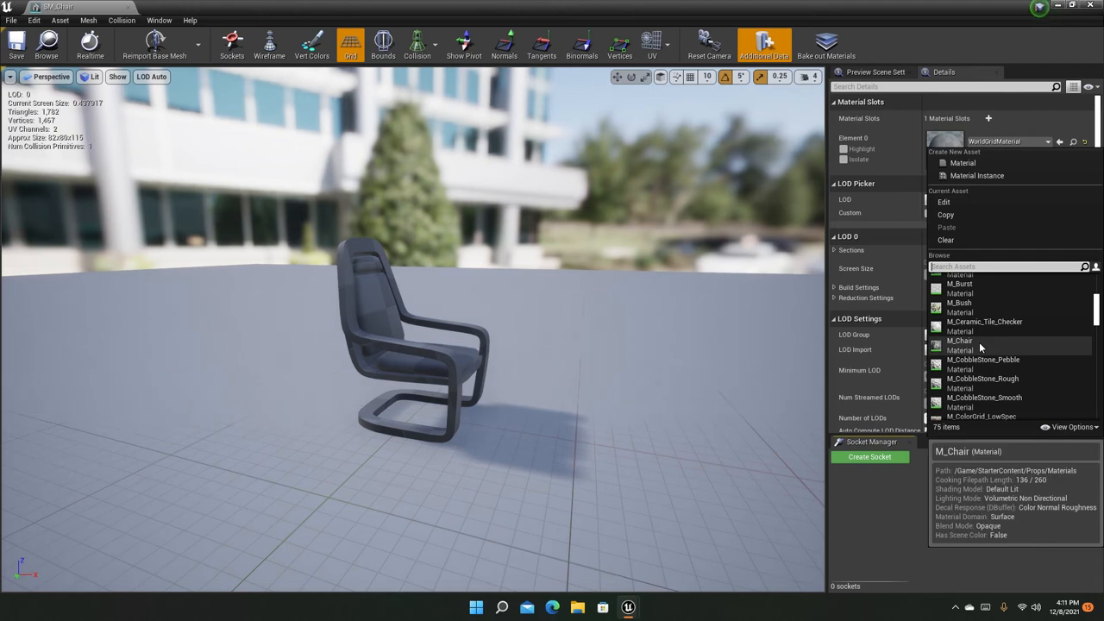
click(959, 340)
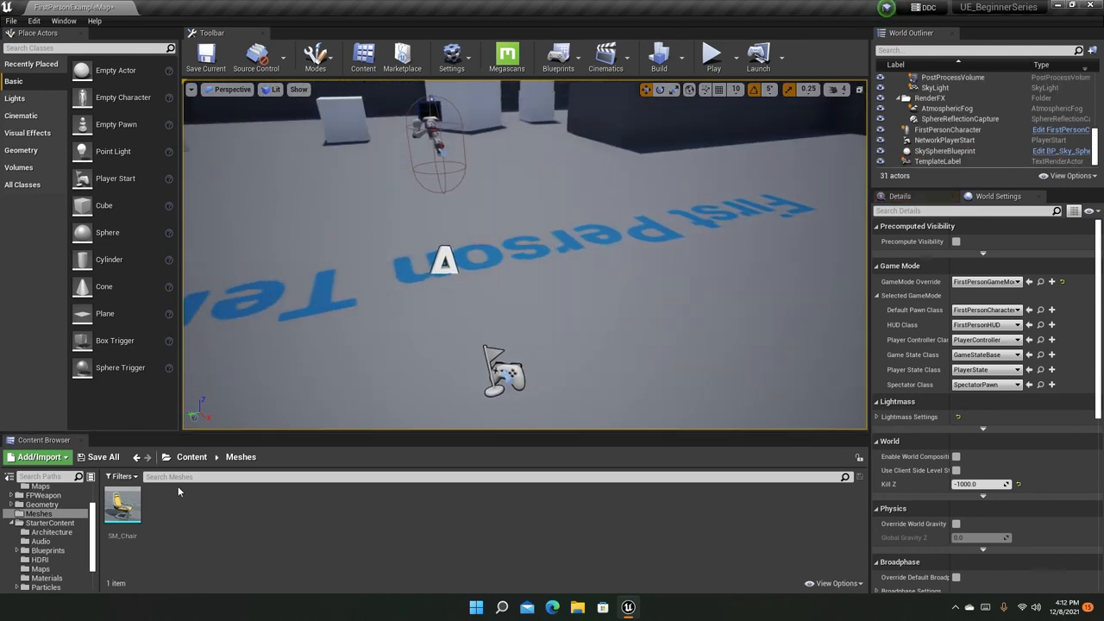
- Browse File Explorer to E:\UnrealAssets\Textures, showing T_Water and T_WaterFoam
click(192, 456)
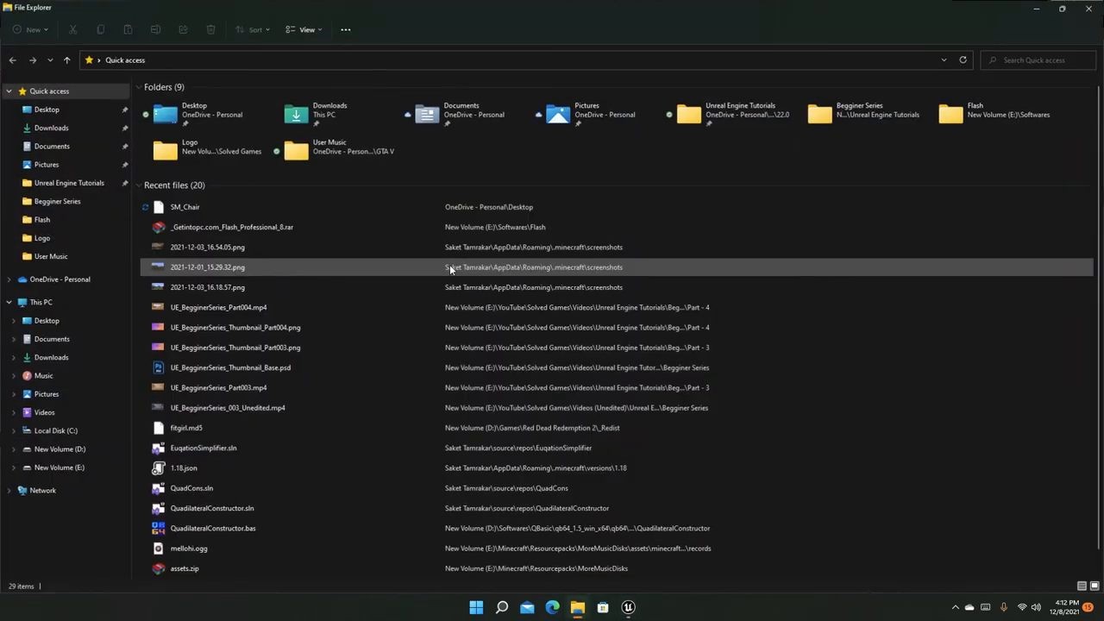
click(184, 468)
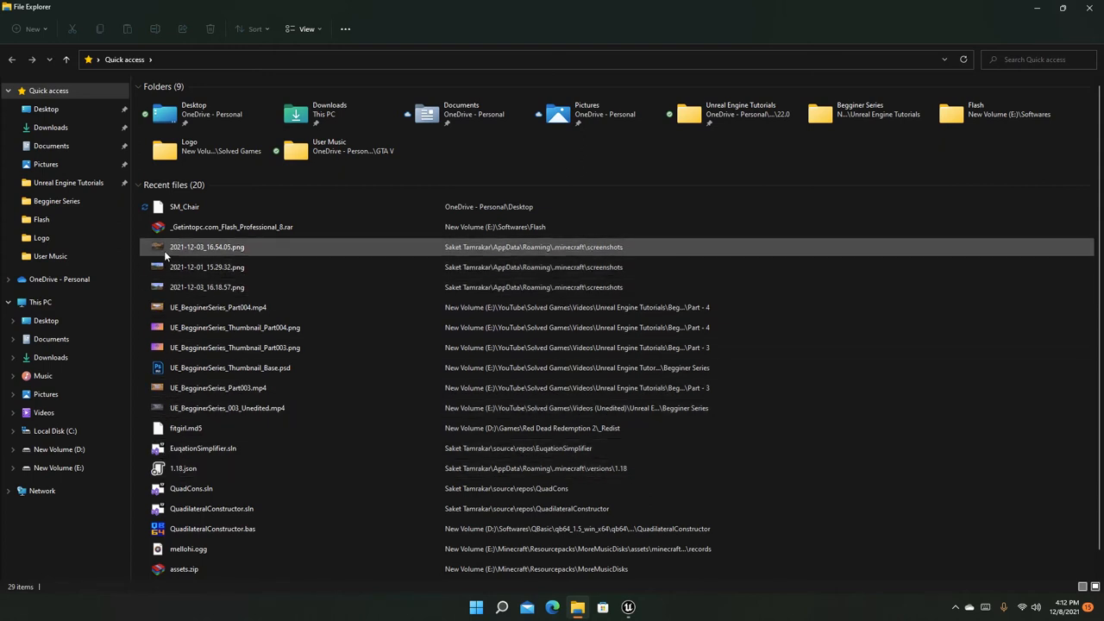
click(57, 449)
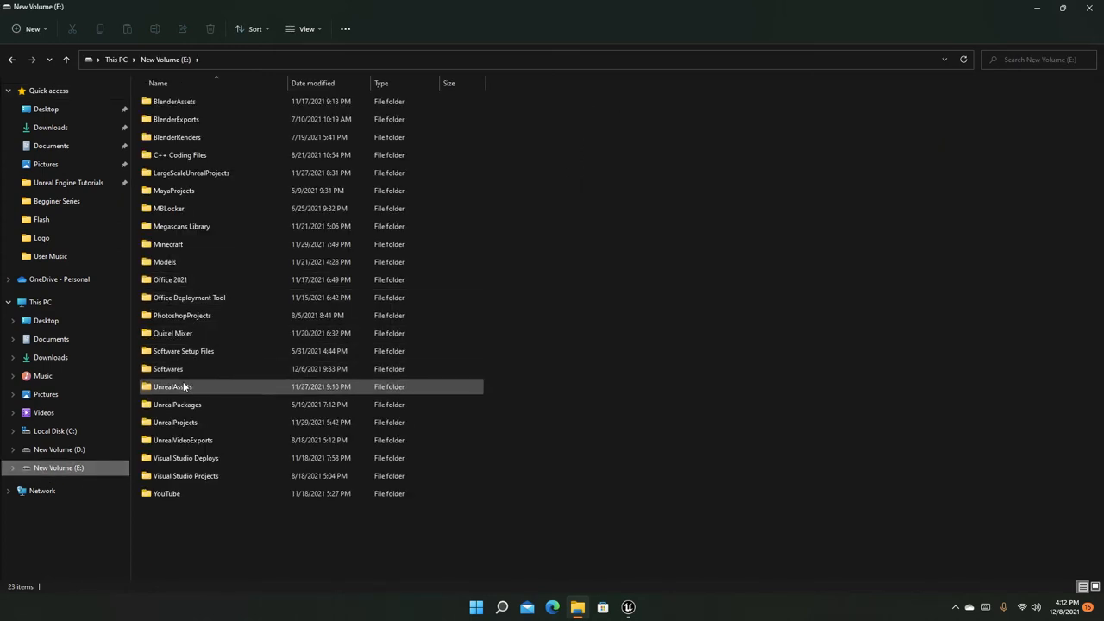
double_click(172, 386)
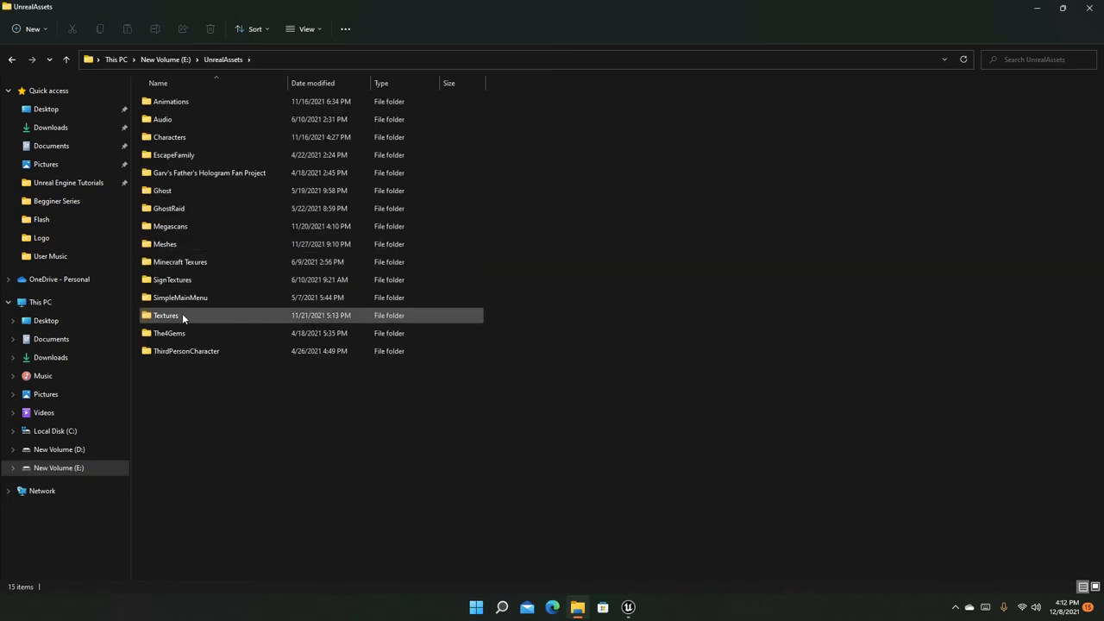
double_click(166, 315)
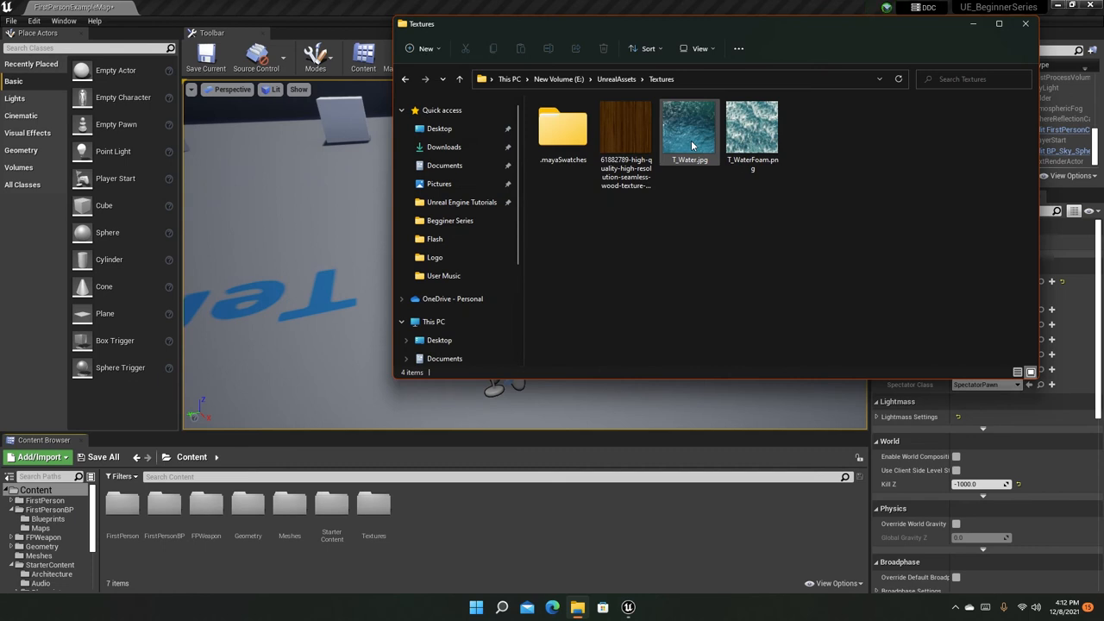
mouse_move(681, 129)
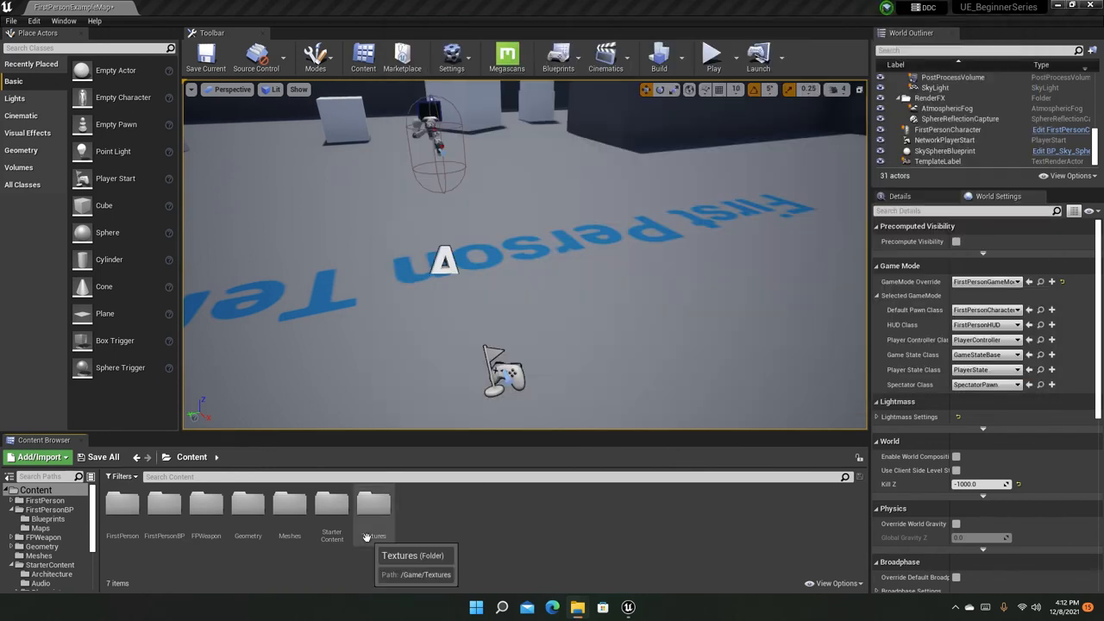
mouse_move(388, 509)
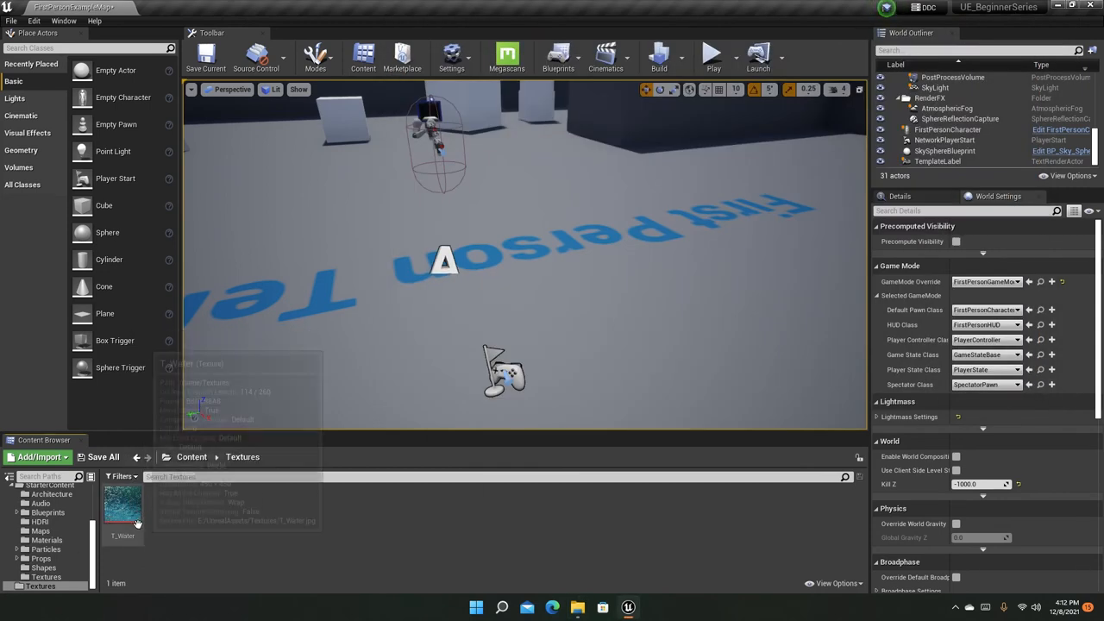
- Open the T_Water texture in the texture editor to inspect it
double_click(122, 505)
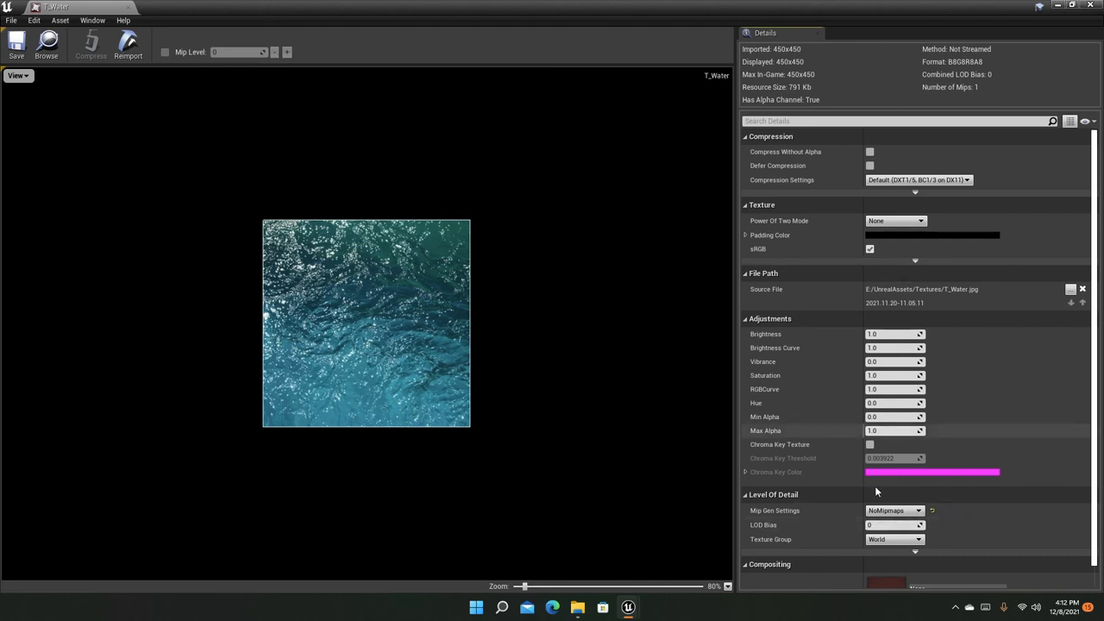
mouse_move(1014, 234)
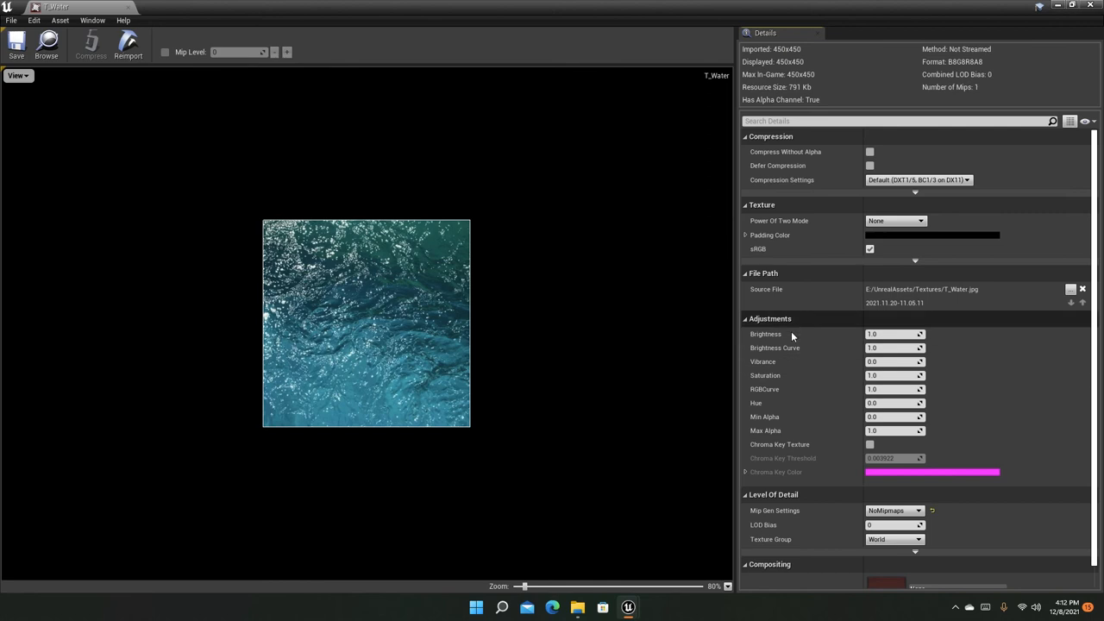
scroll(down, 3)
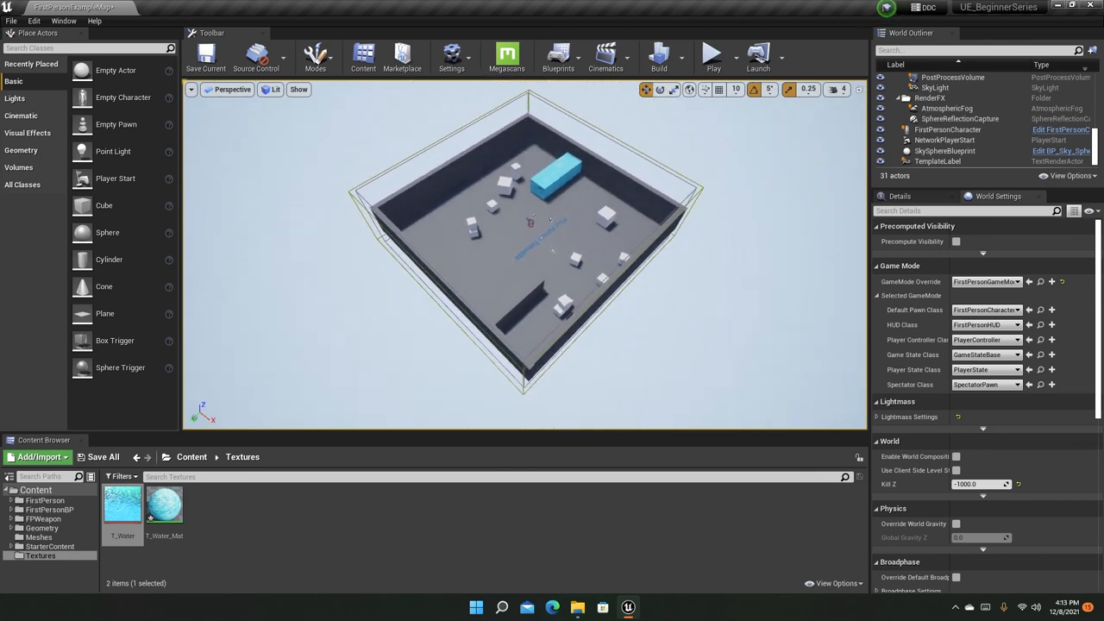
mouse_move(164, 504)
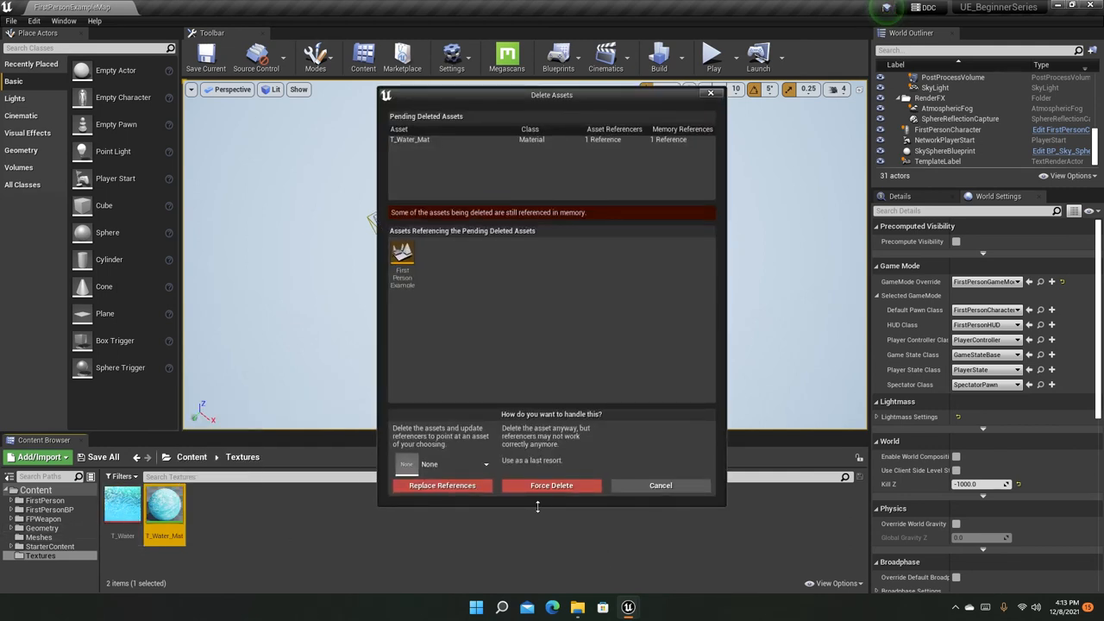
- Force-delete T_Water_Mat, then navigate up through Content to the Meshes folder
click(550, 485)
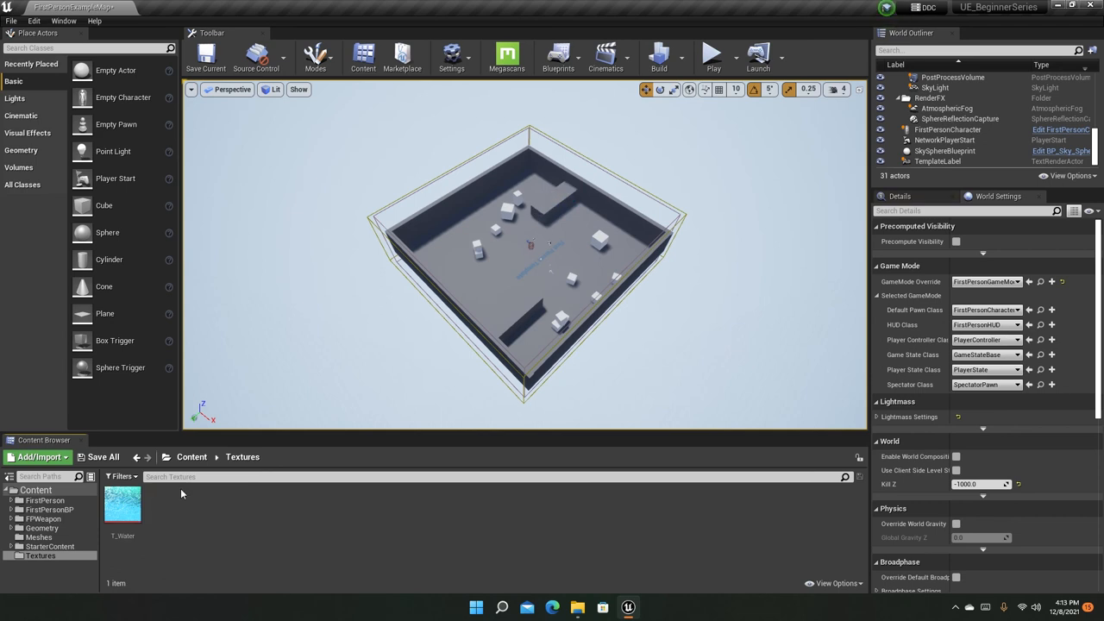
click(243, 456)
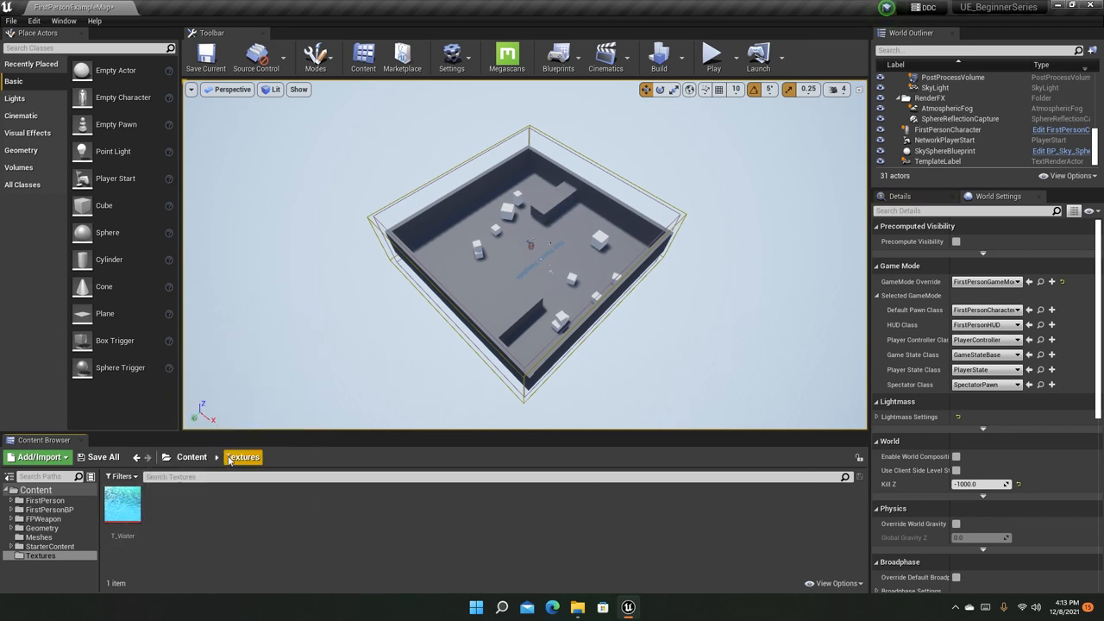
click(38, 537)
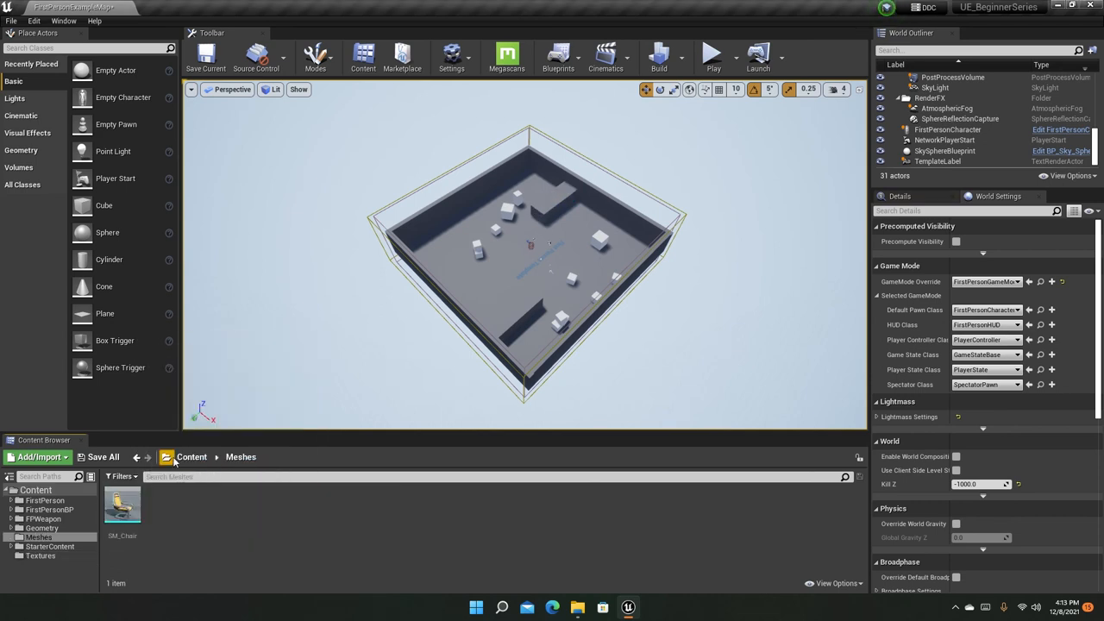
- Open SM_Chair to verify Element 0 uses M_Chair, then close the mesh editor
double_click(123, 504)
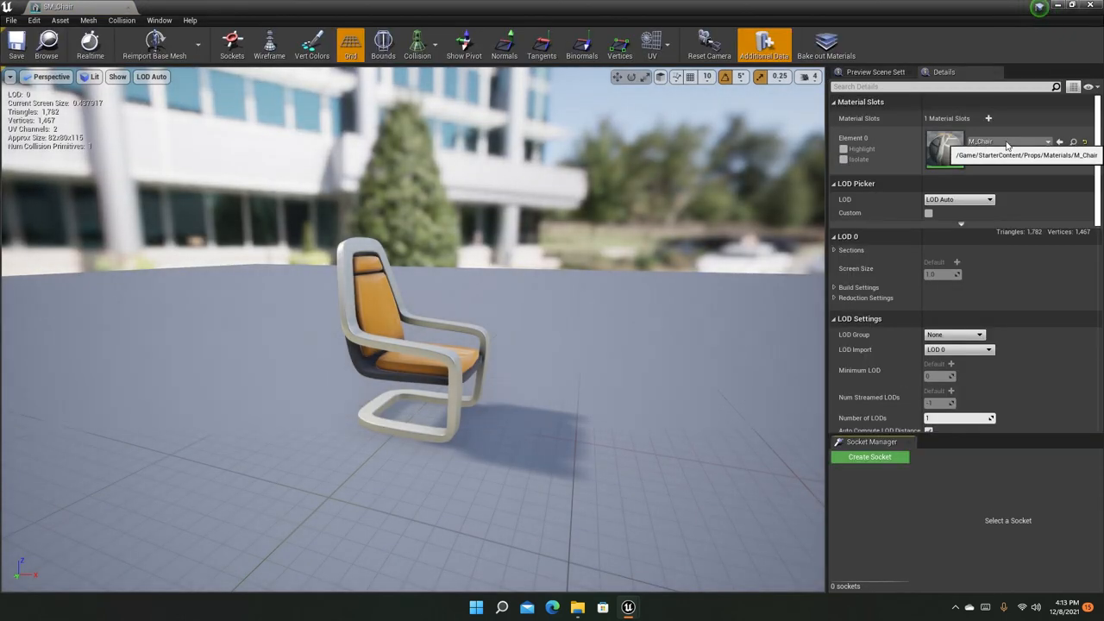
click(1047, 141)
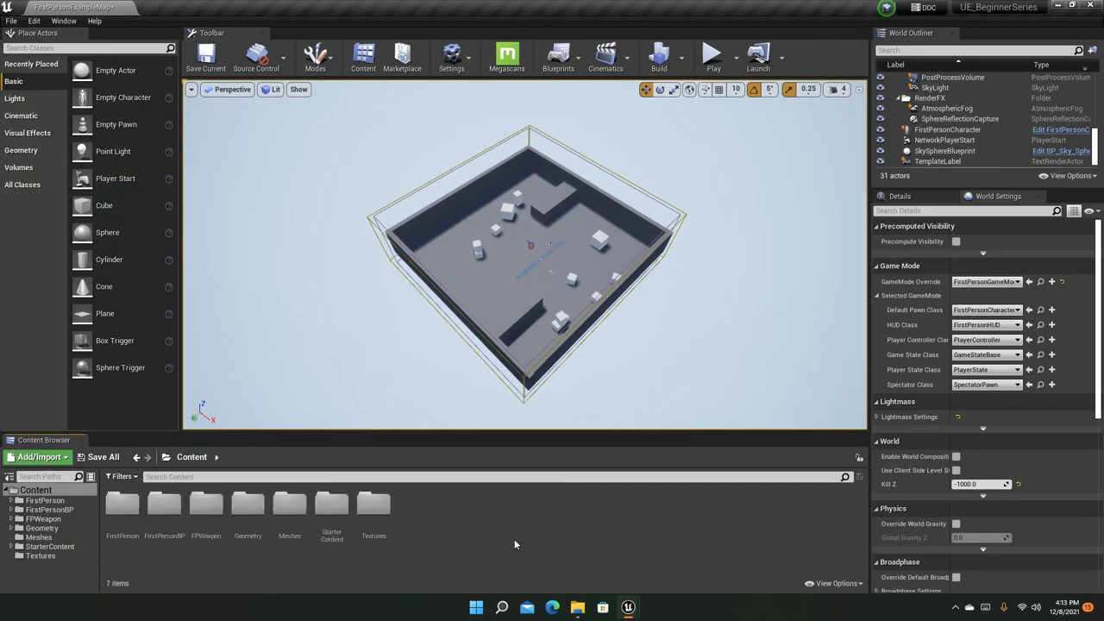
mouse_move(374, 504)
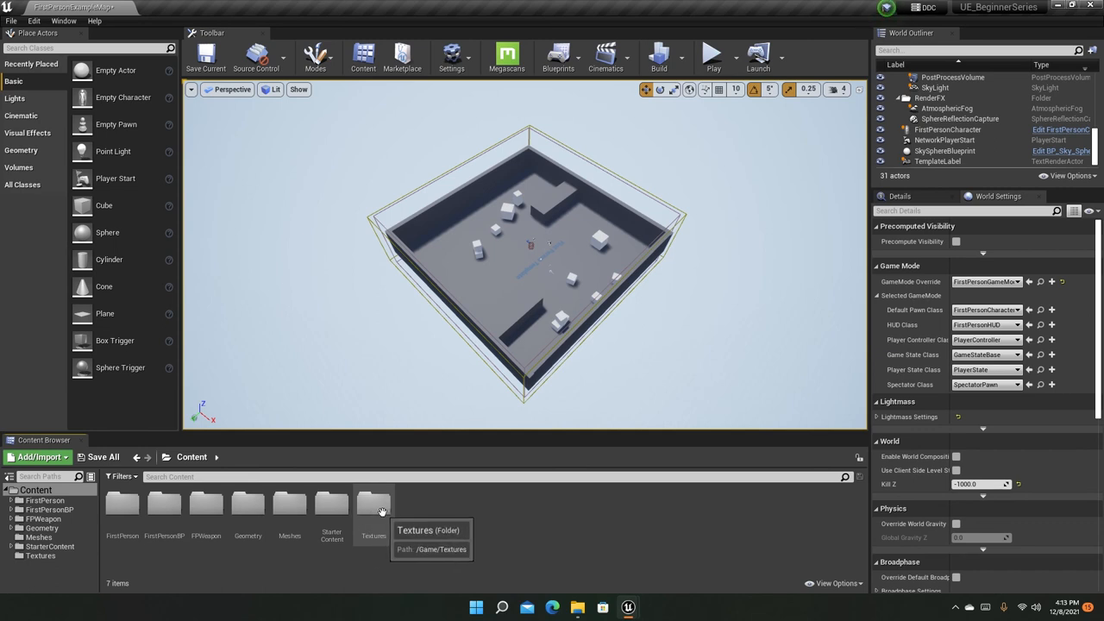
mouse_move(289, 503)
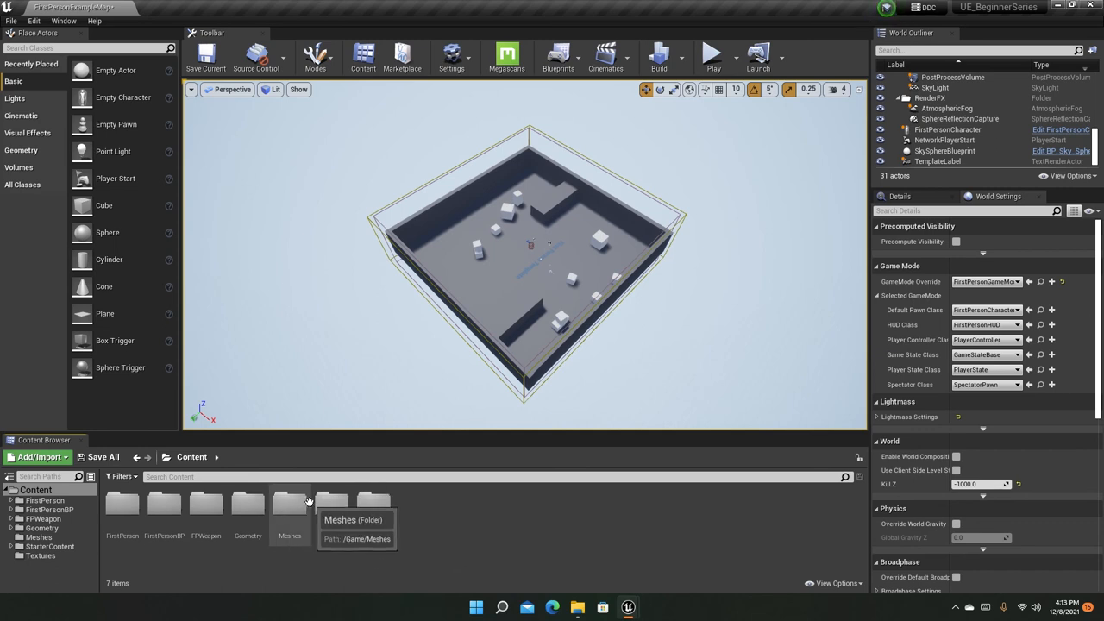
- From the Meshes folder, place SM_Chair with its orange-cushioned M_Chair material in the level
double_click(290, 503)
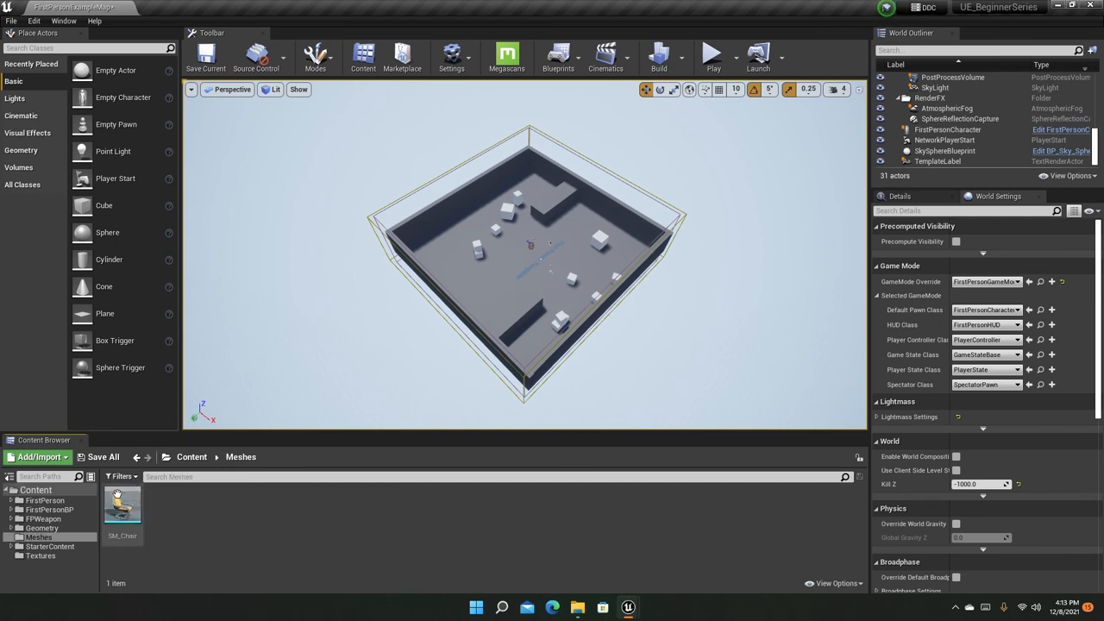
click(122, 504)
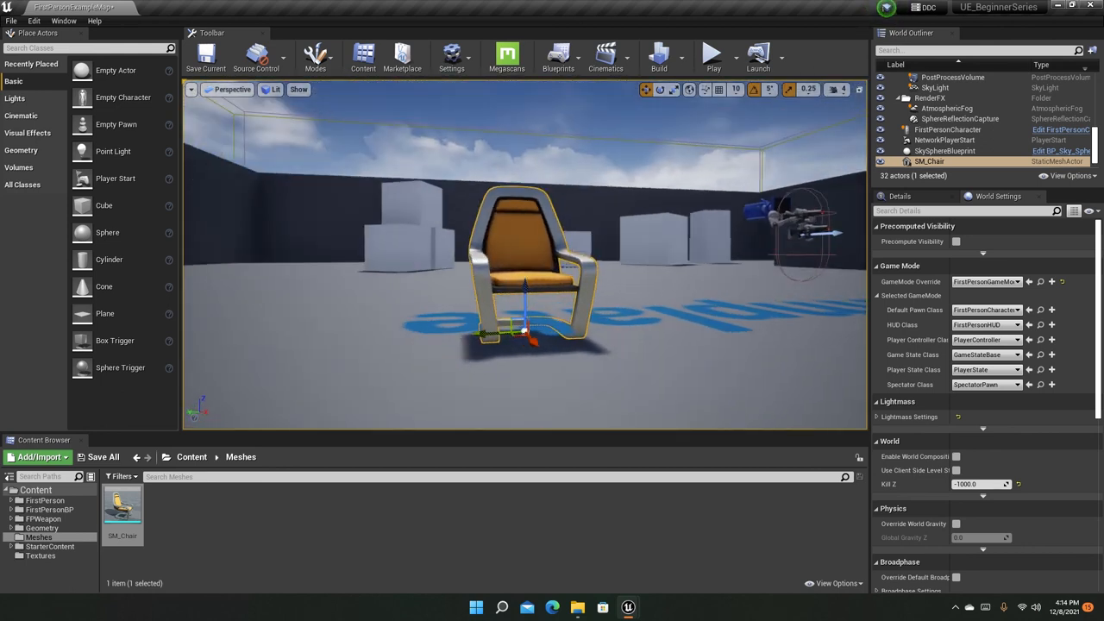
drag(526, 259, 534, 336)
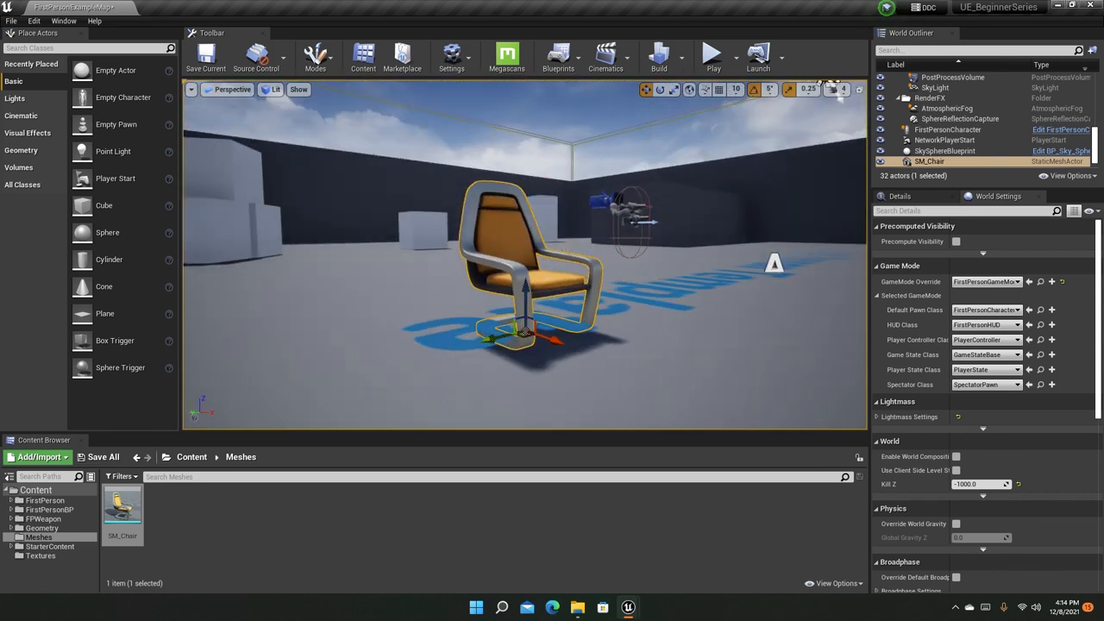
mouse_move(722, 288)
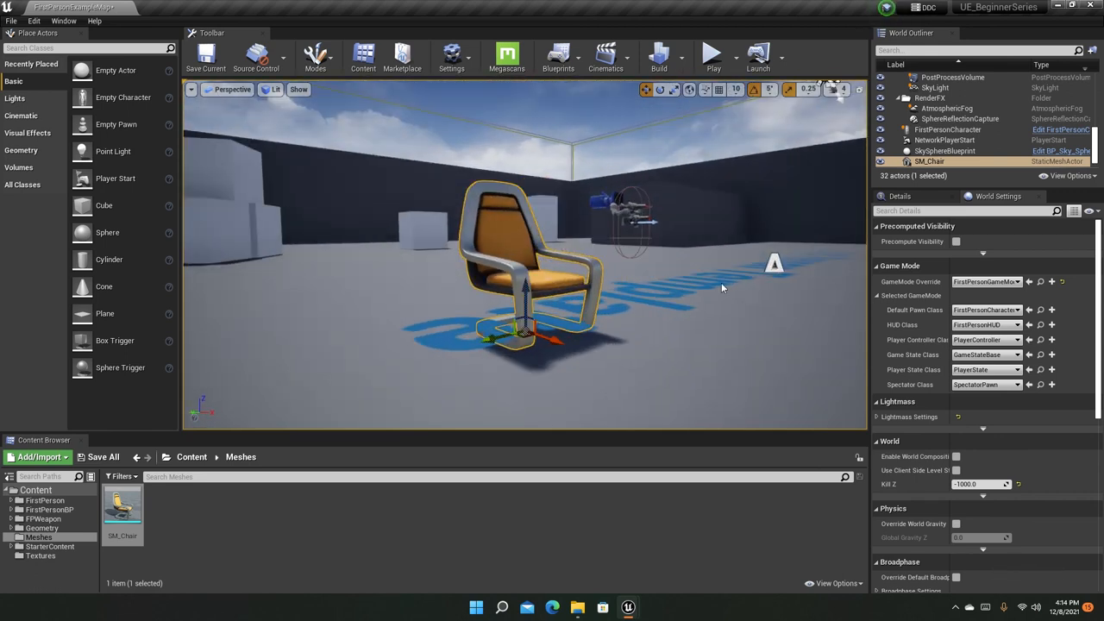